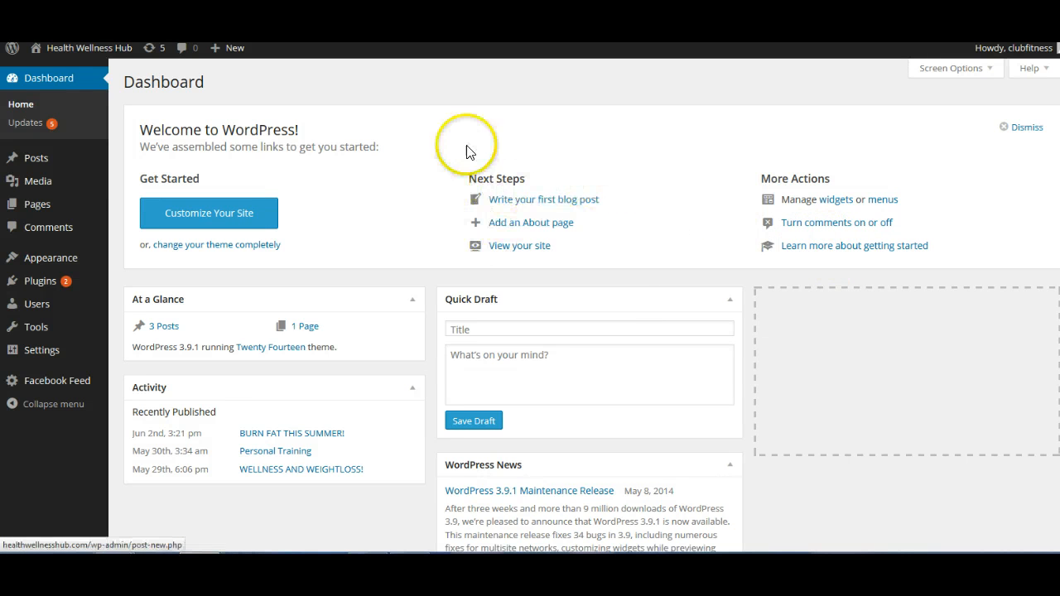
mouse_move(253, 120)
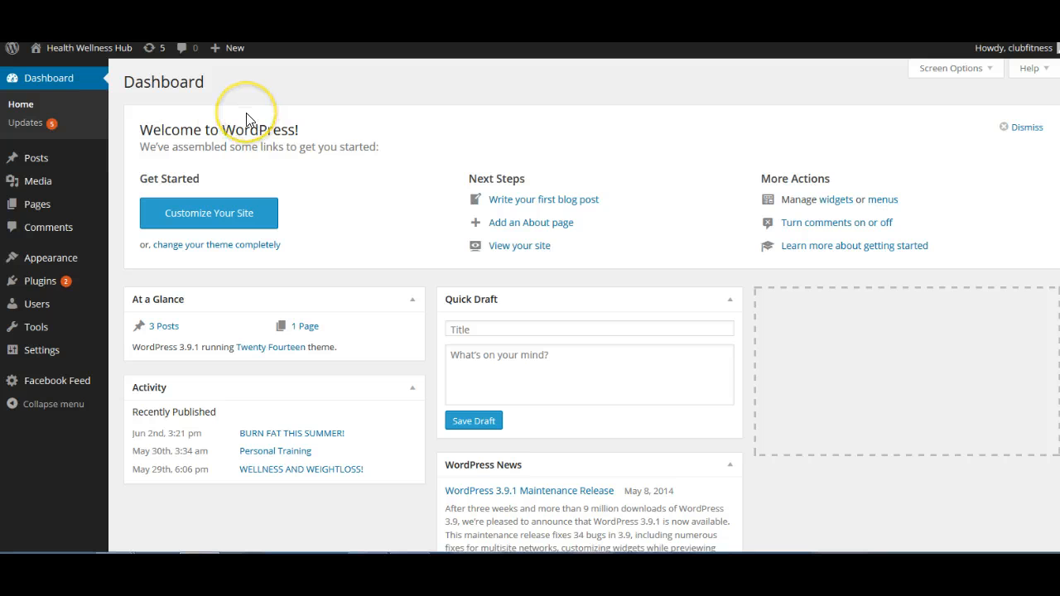
mouse_move(36, 157)
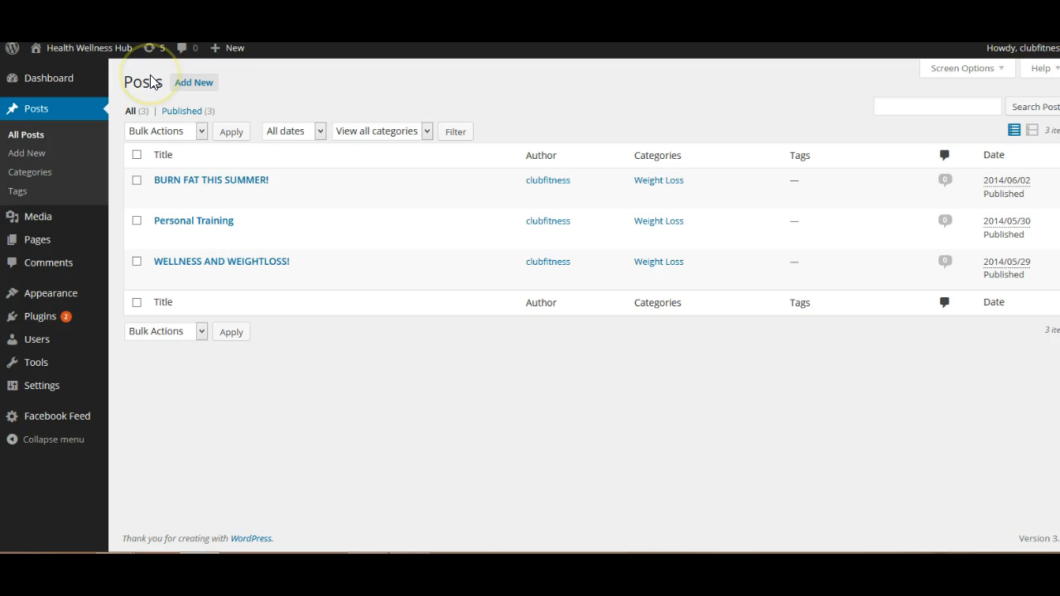
mouse_move(149, 83)
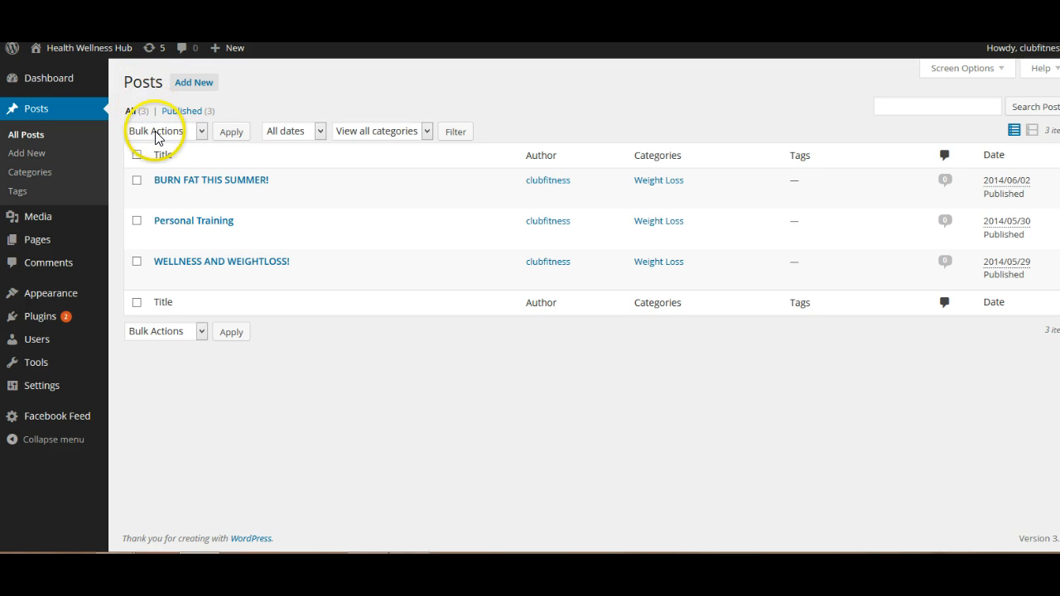
mouse_move(210, 180)
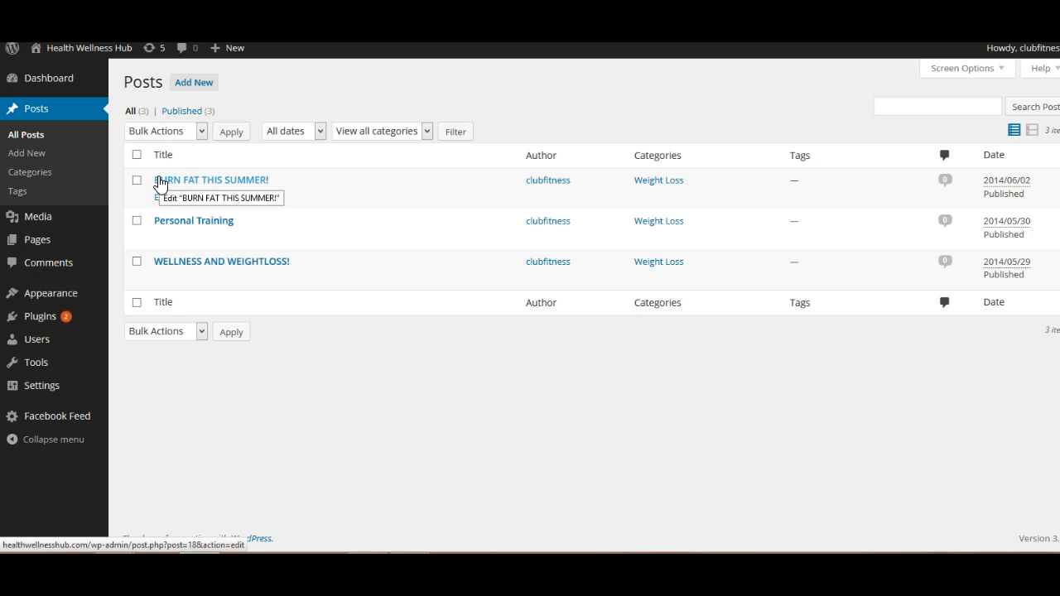
mouse_move(161, 179)
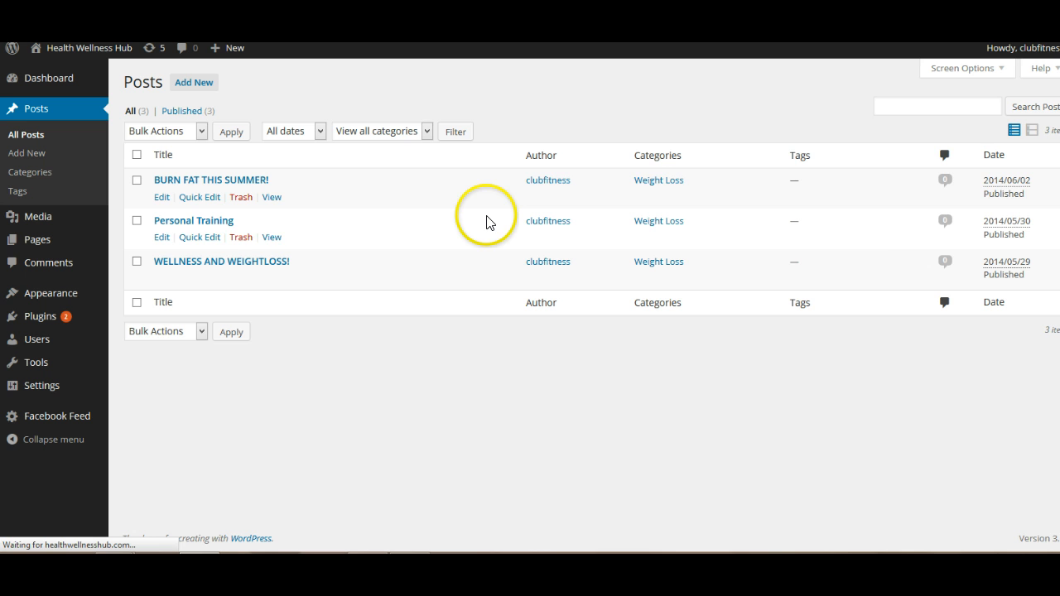
- Open the BURN FAT THIS SUMMER! post and select '80% of what we look like is due'
click(211, 179)
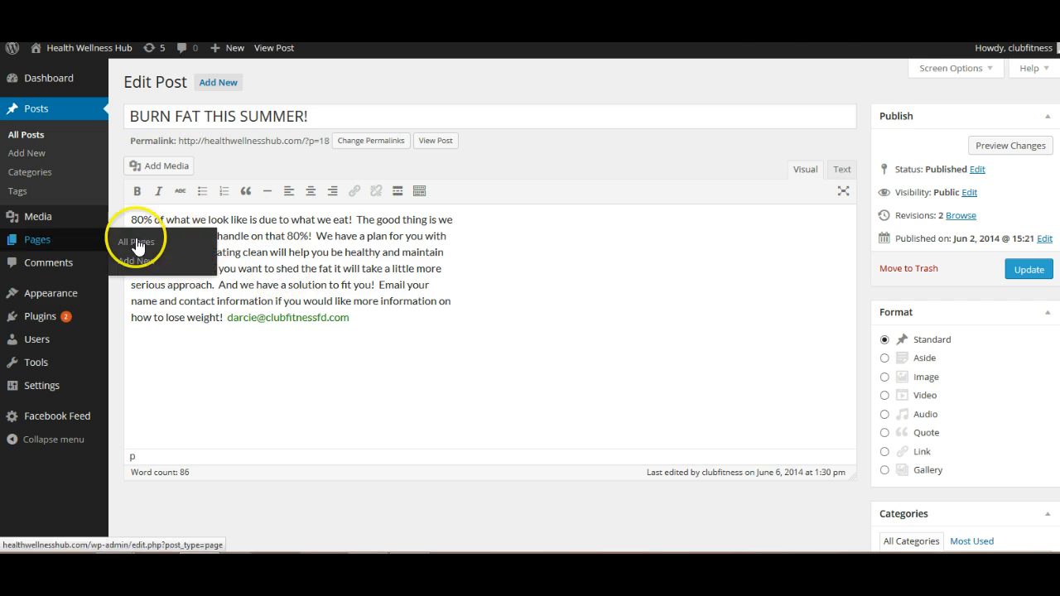
mouse_move(198, 104)
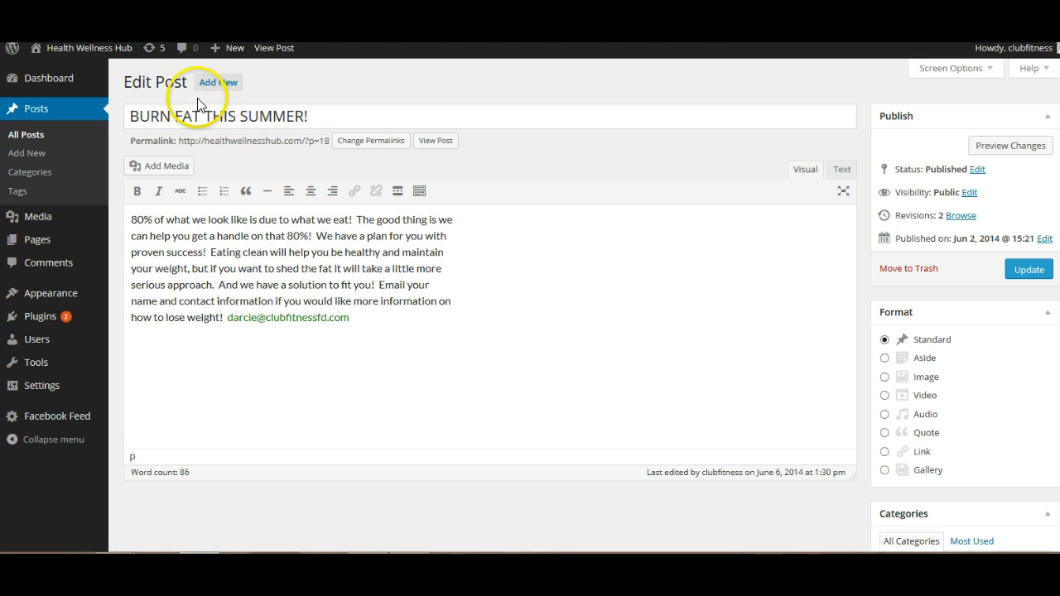
click(206, 116)
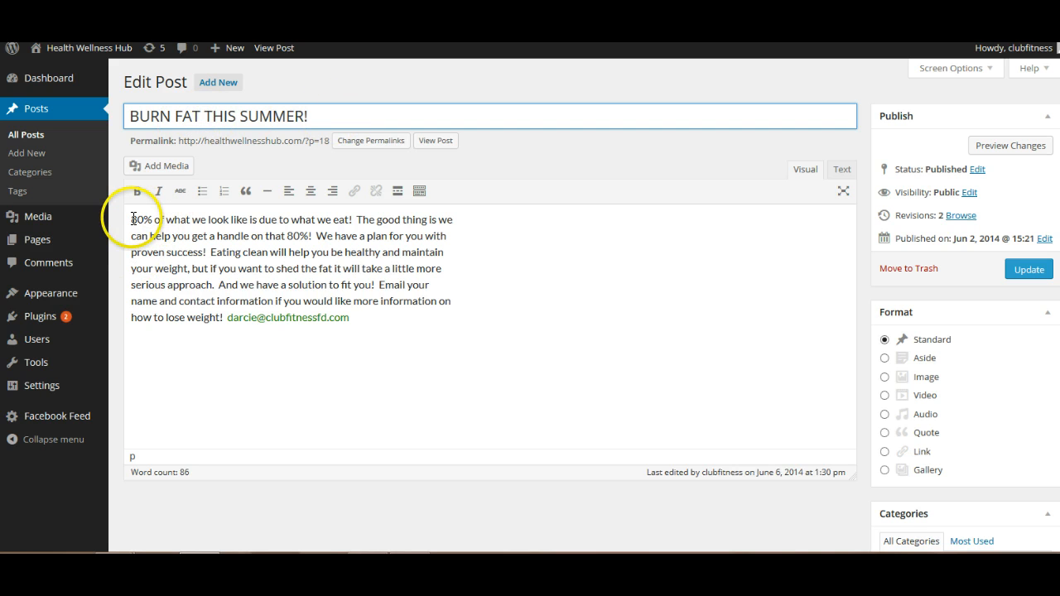
drag(131, 219, 214, 219)
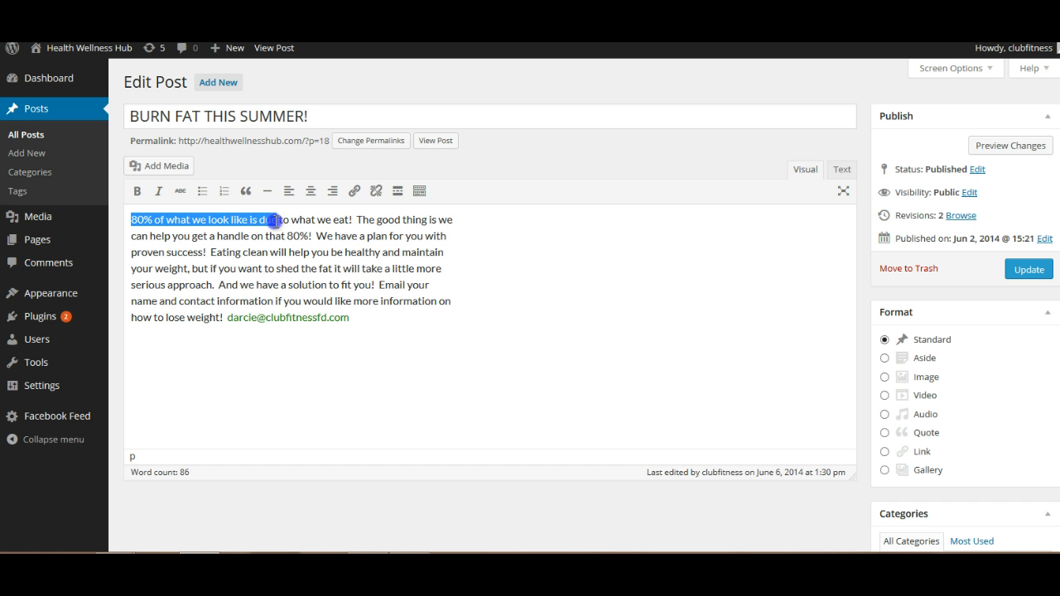
mouse_move(843, 192)
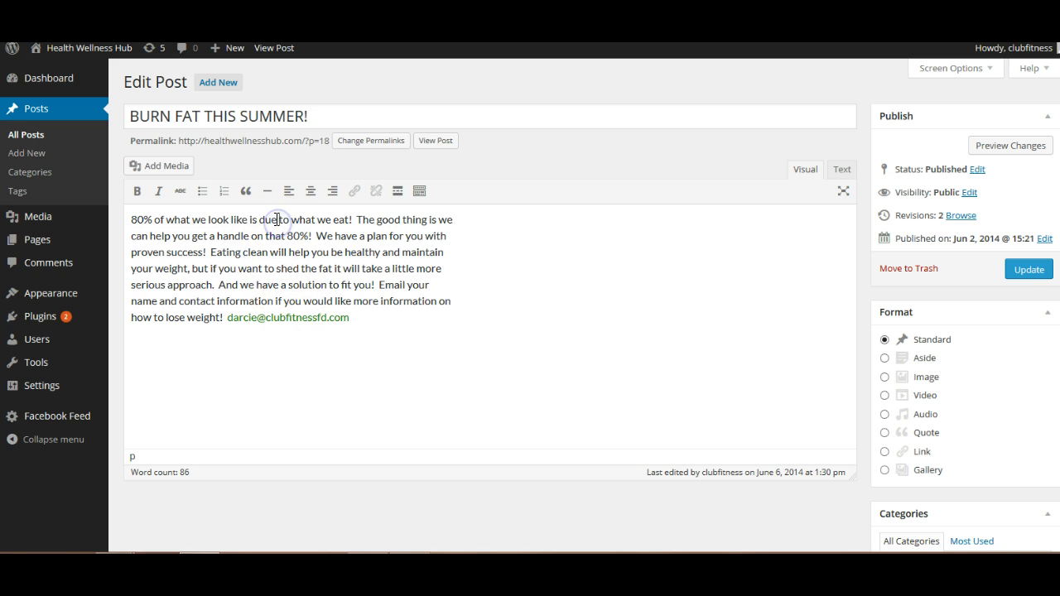
drag(199, 219, 277, 220)
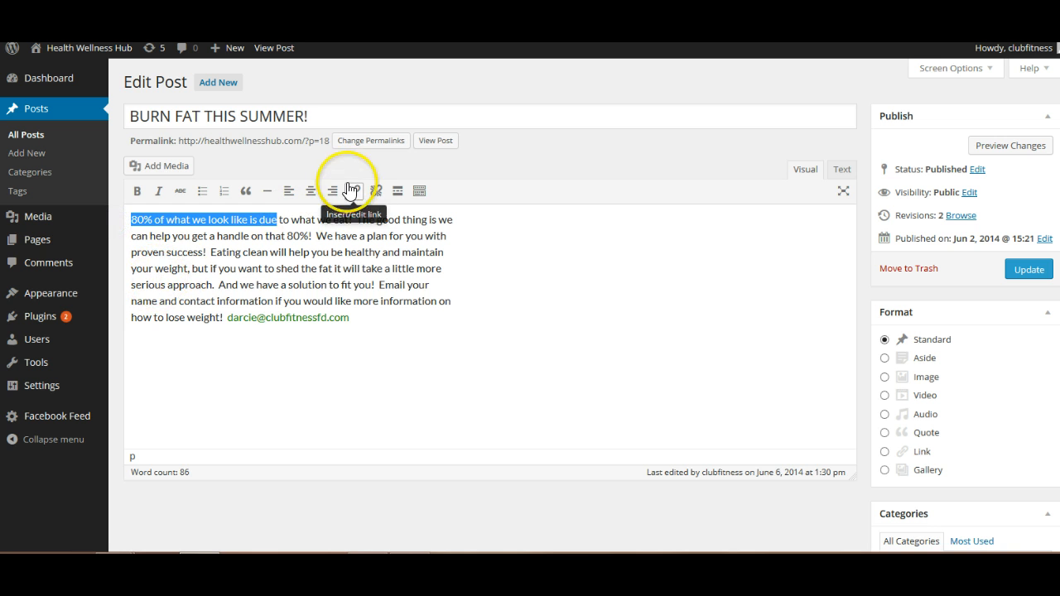
- Add a link to the phrase that opens in a new window/tab, without a URL yet
click(352, 191)
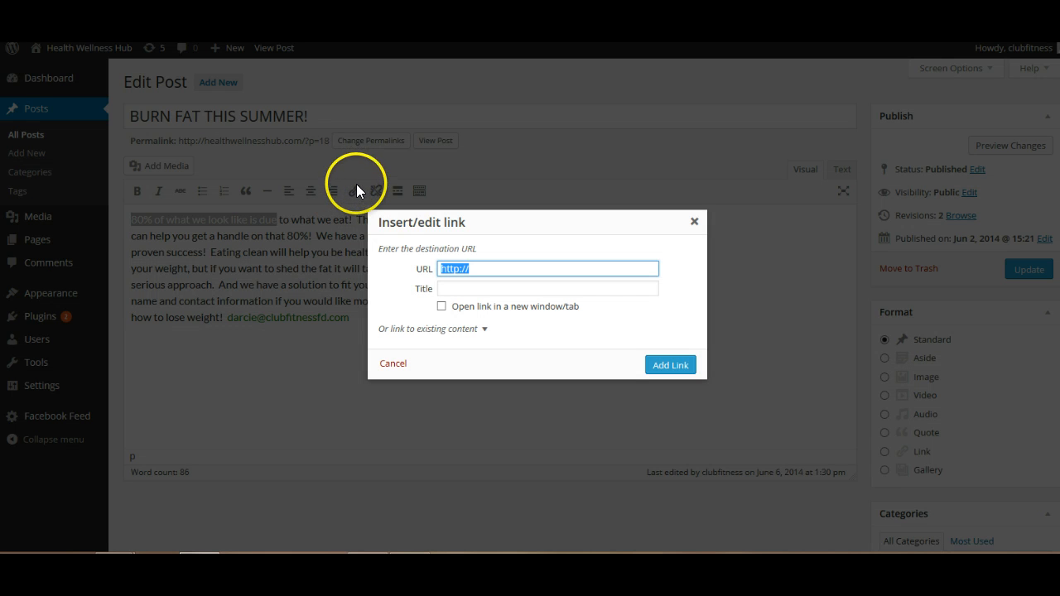
mouse_move(374, 217)
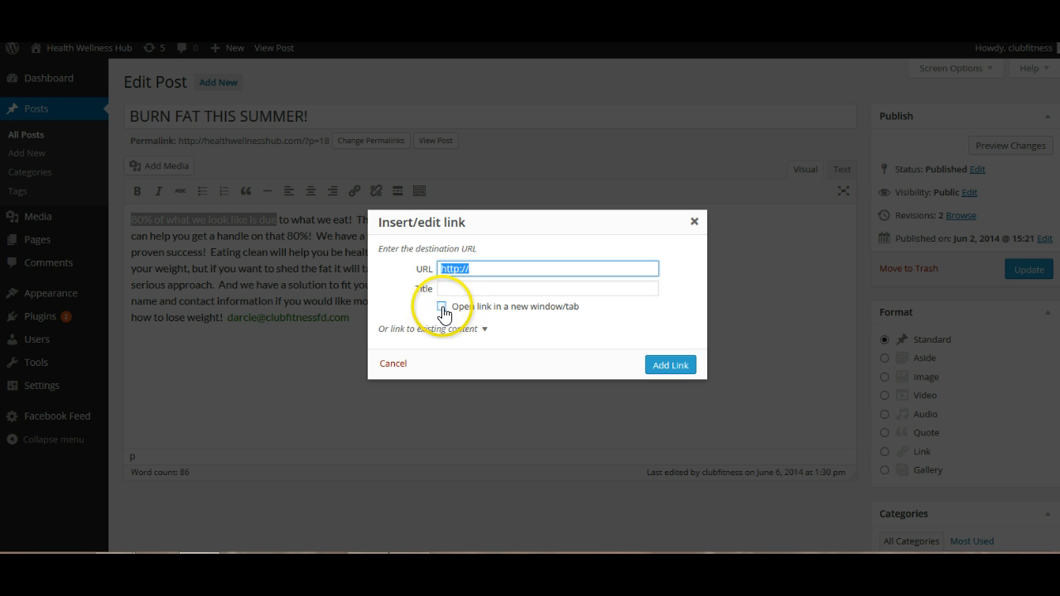
click(441, 306)
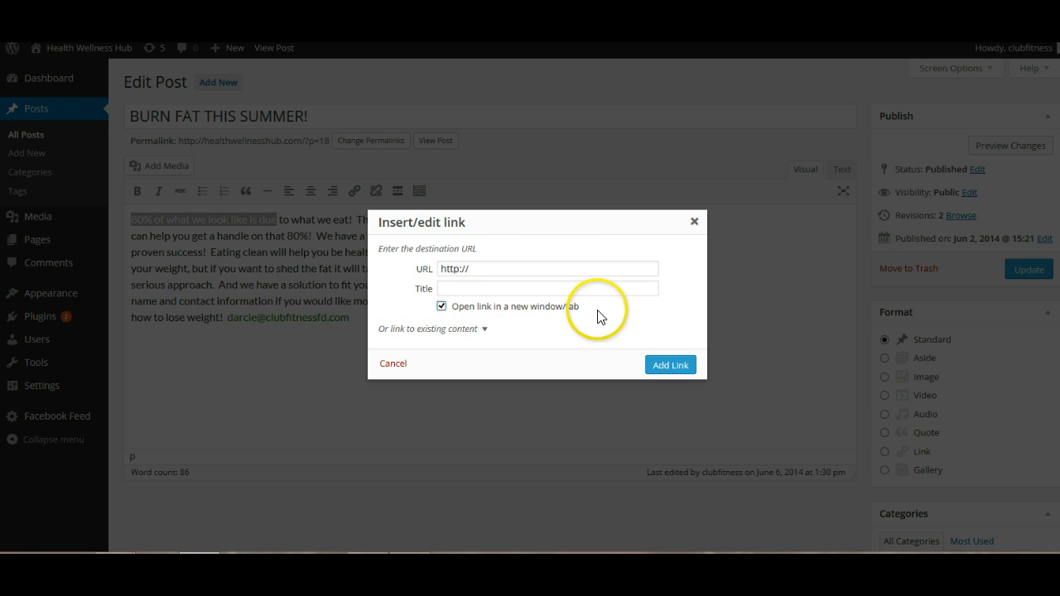
mouse_move(545, 309)
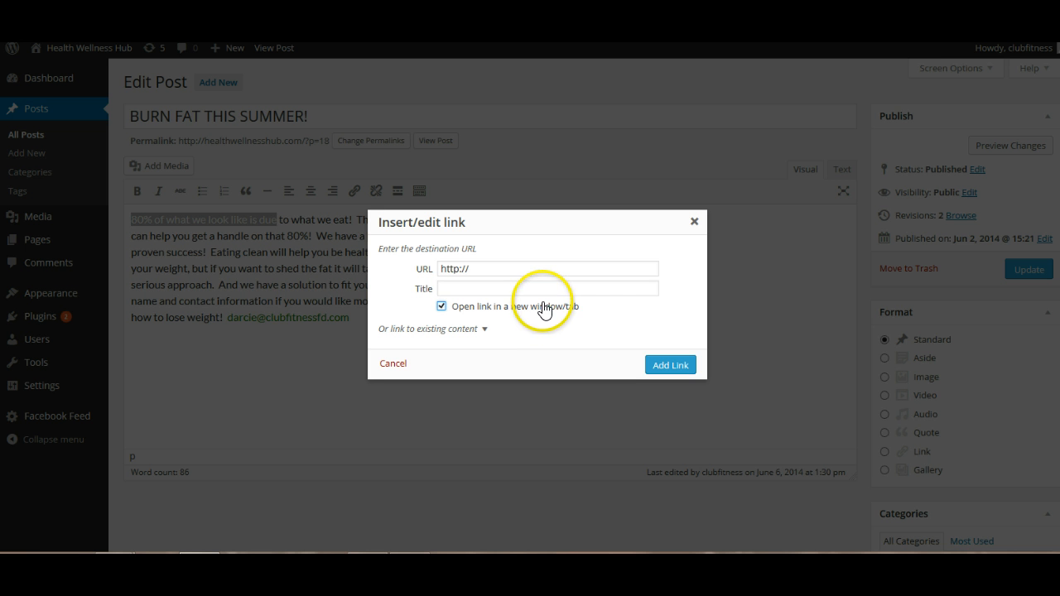
mouse_move(547, 260)
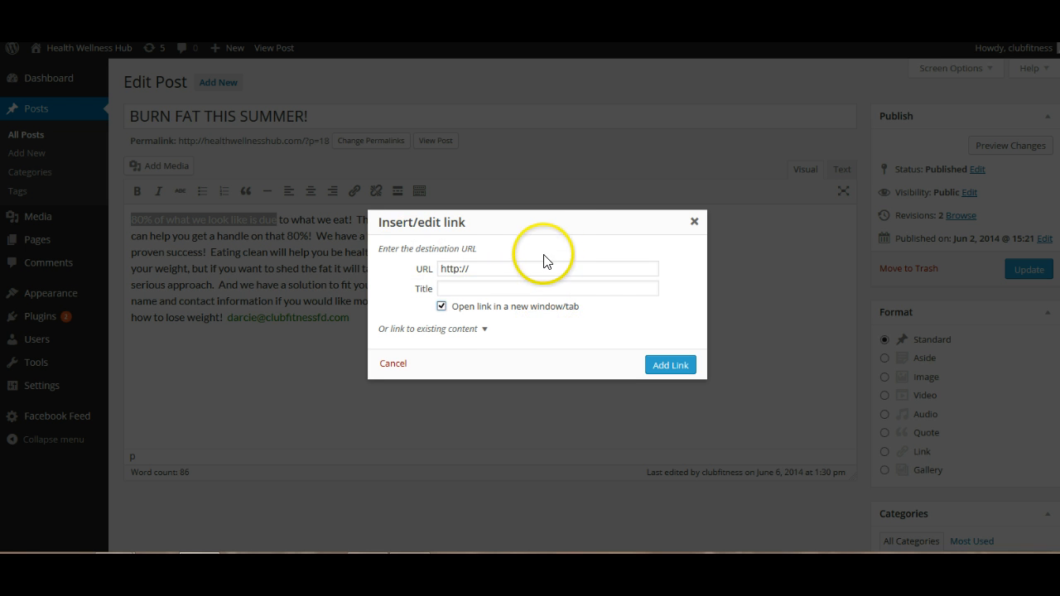
mouse_move(487, 304)
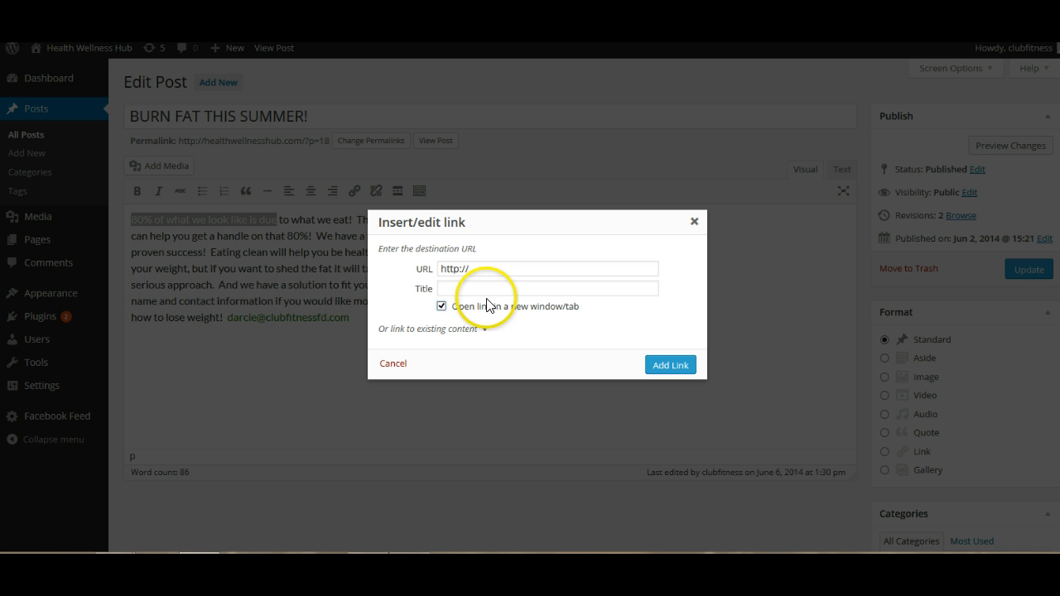
click(549, 288)
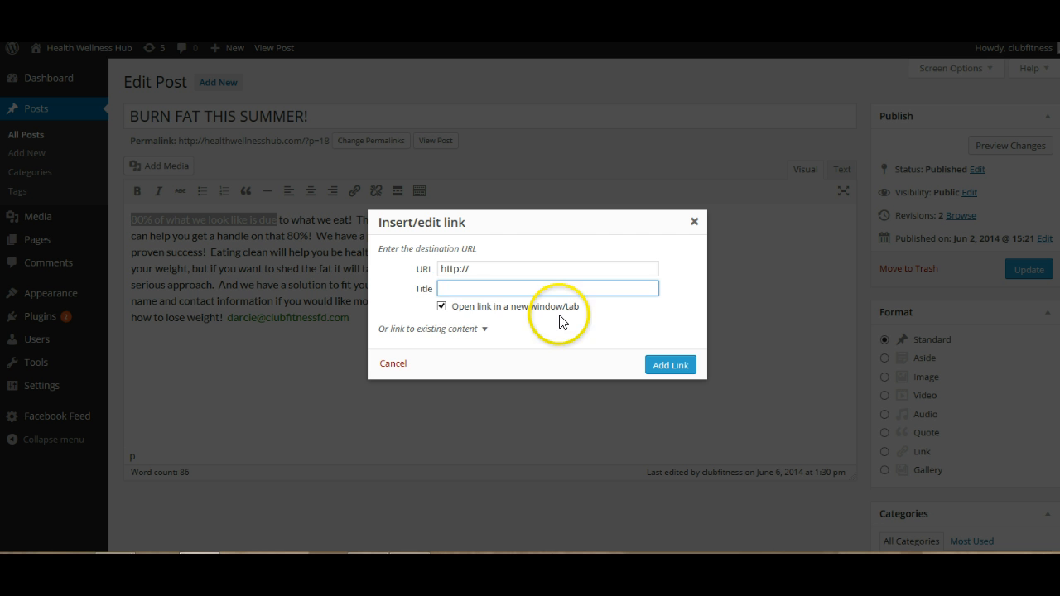
mouse_move(306, 367)
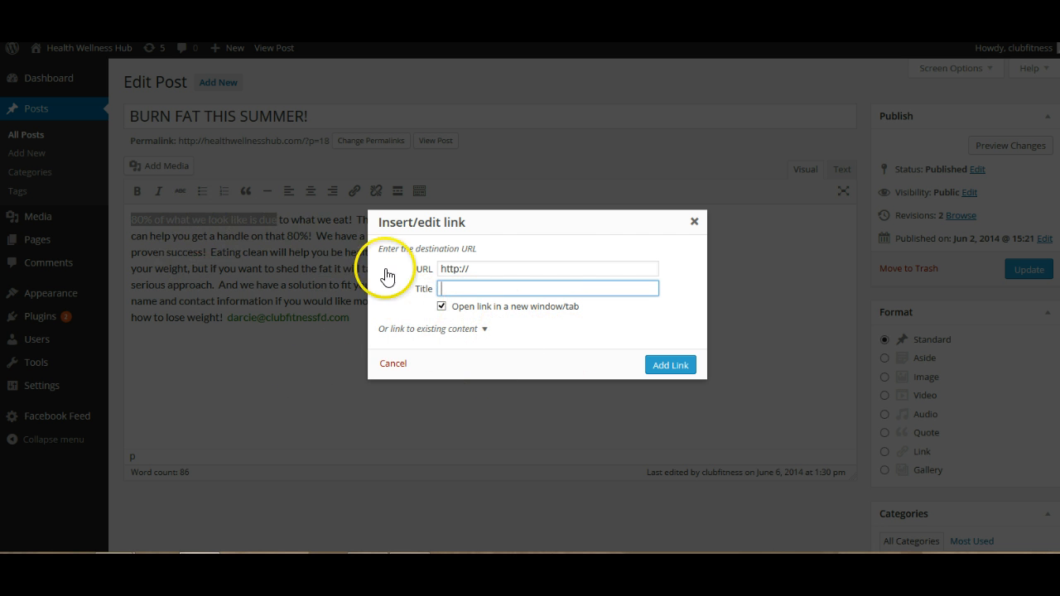
mouse_move(483, 318)
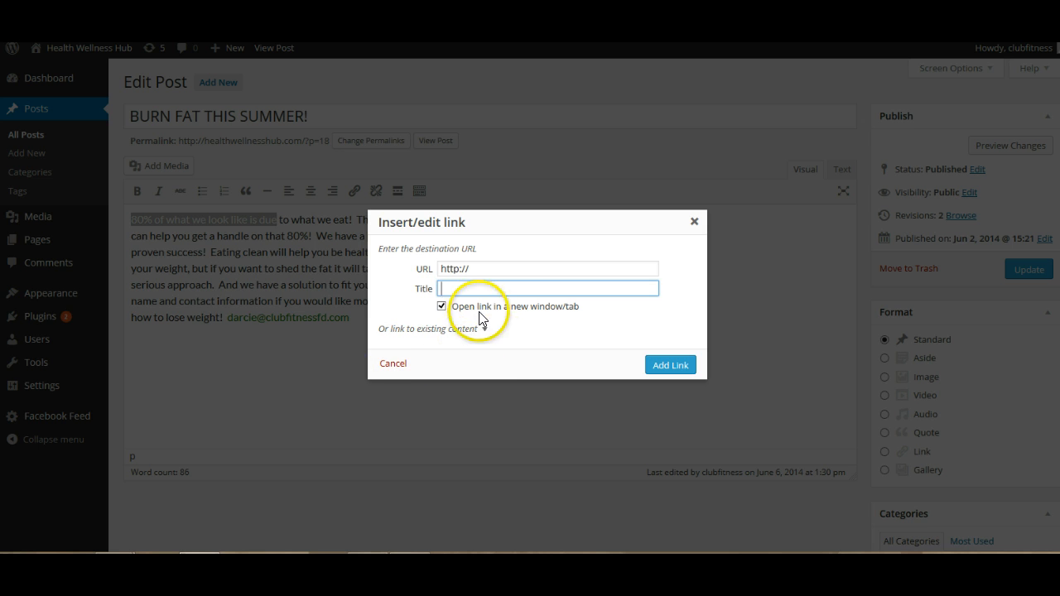
mouse_move(670, 365)
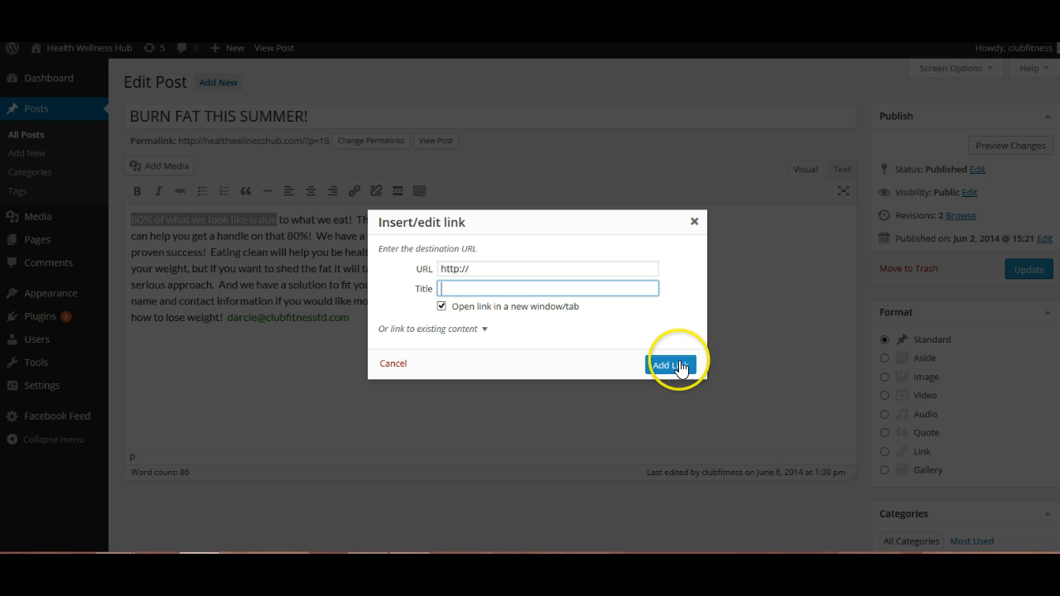
click(670, 365)
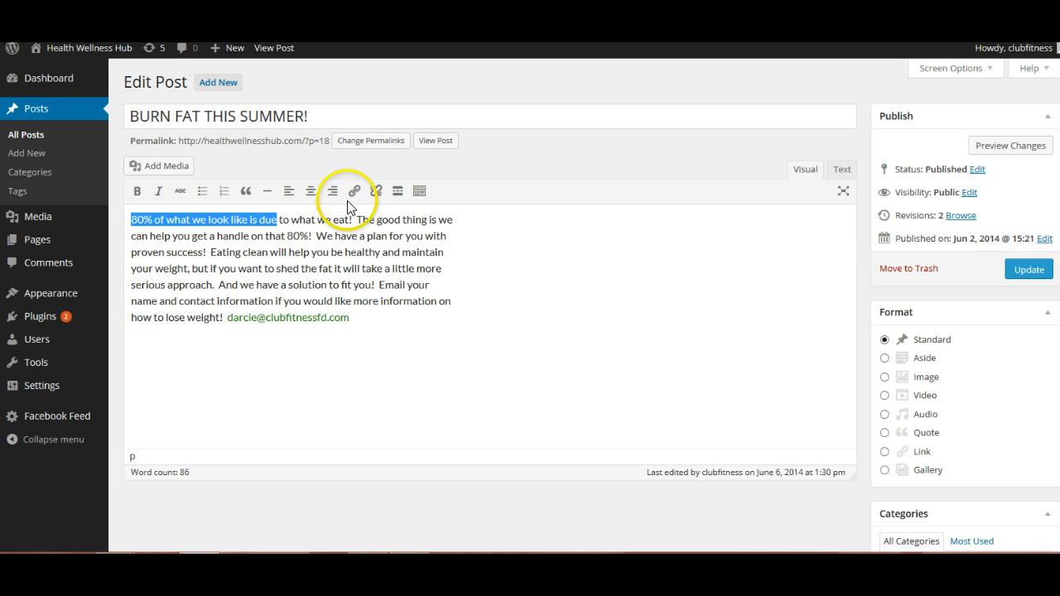
mouse_move(353, 190)
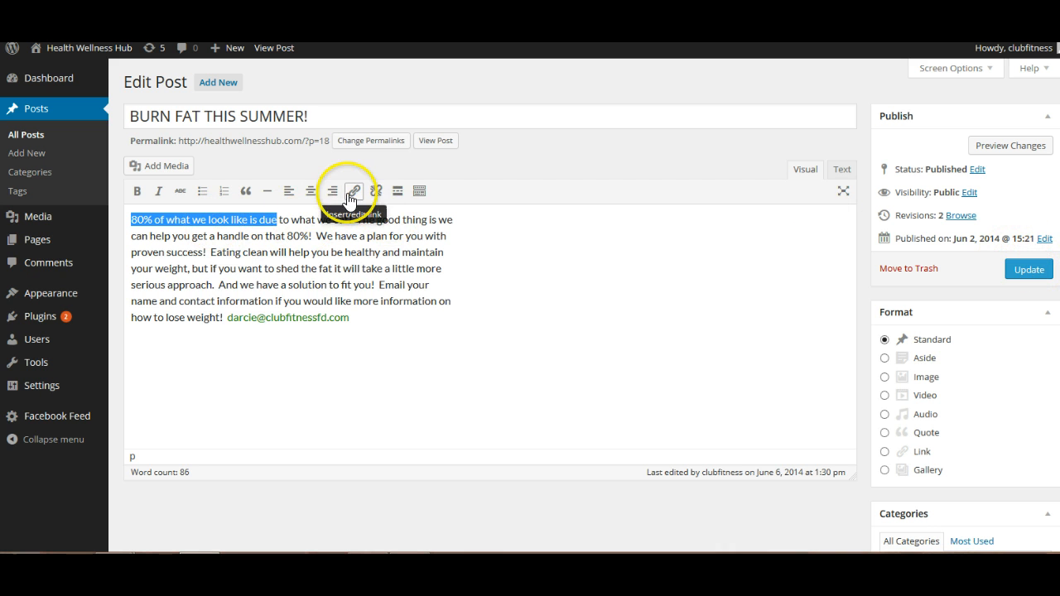
click(353, 191)
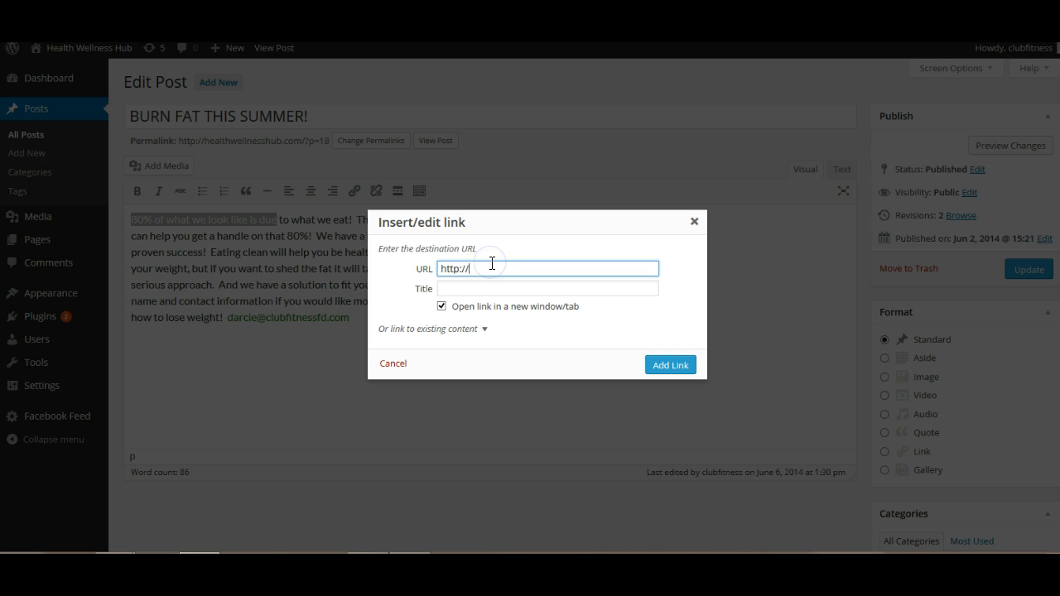
text(newtech)
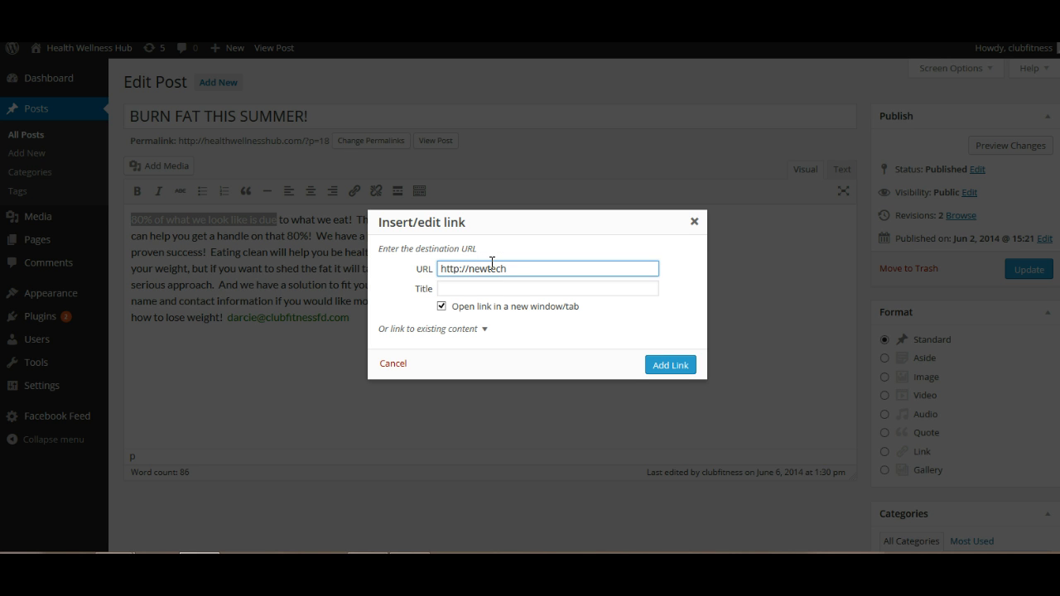
text(advertising)
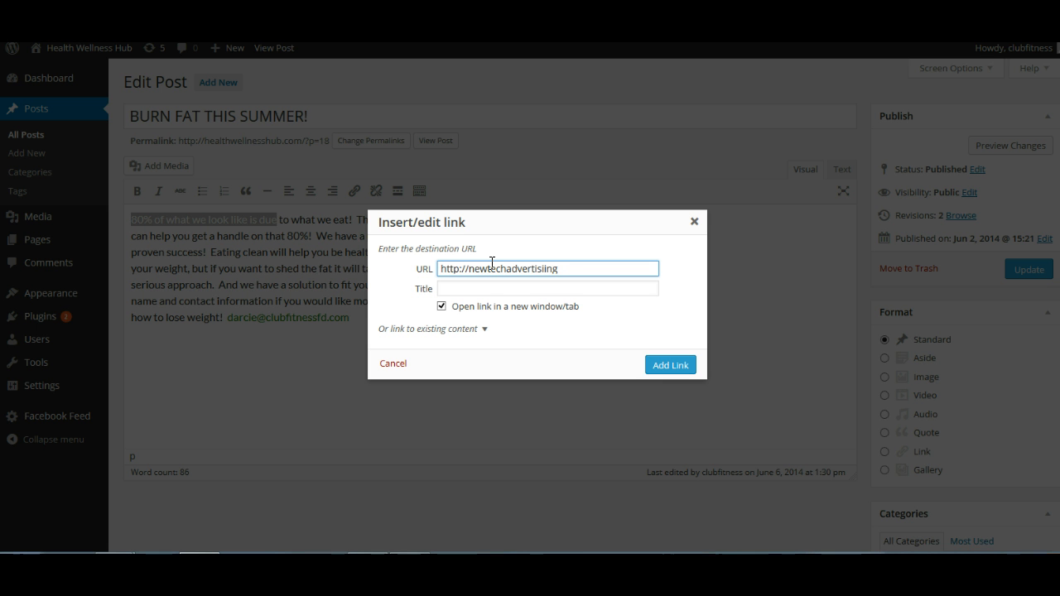
text(.com)
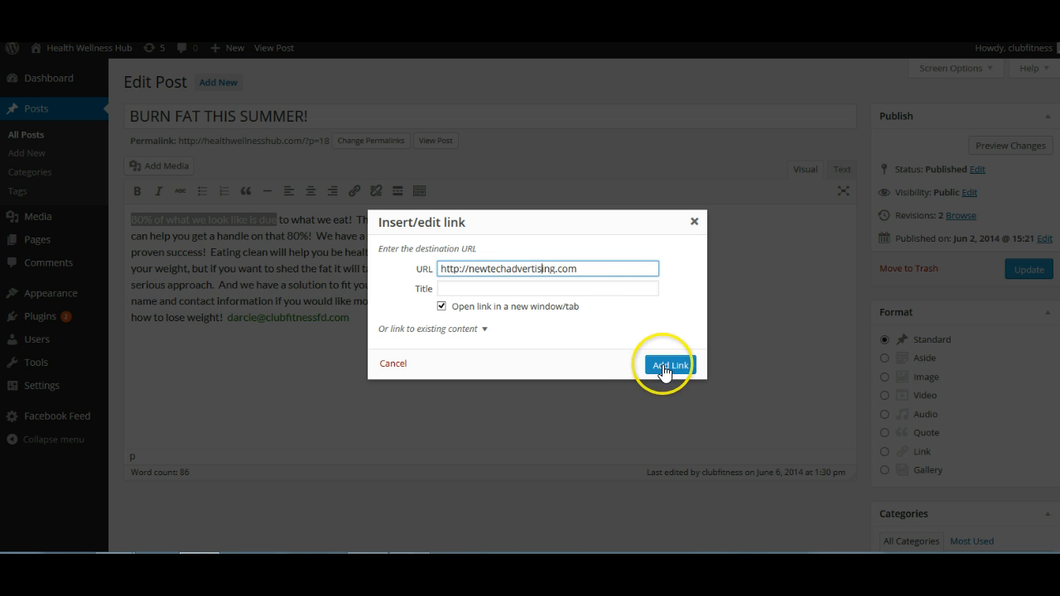
click(669, 364)
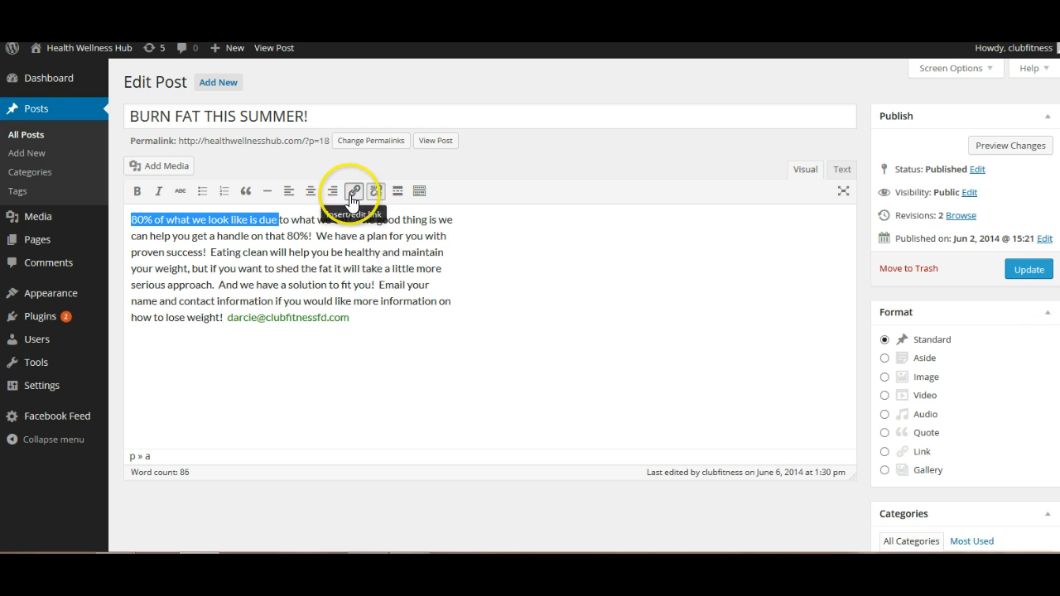
- Recheck the new-tab option on the phrase's link and show the extra formatting toolbar
click(353, 190)
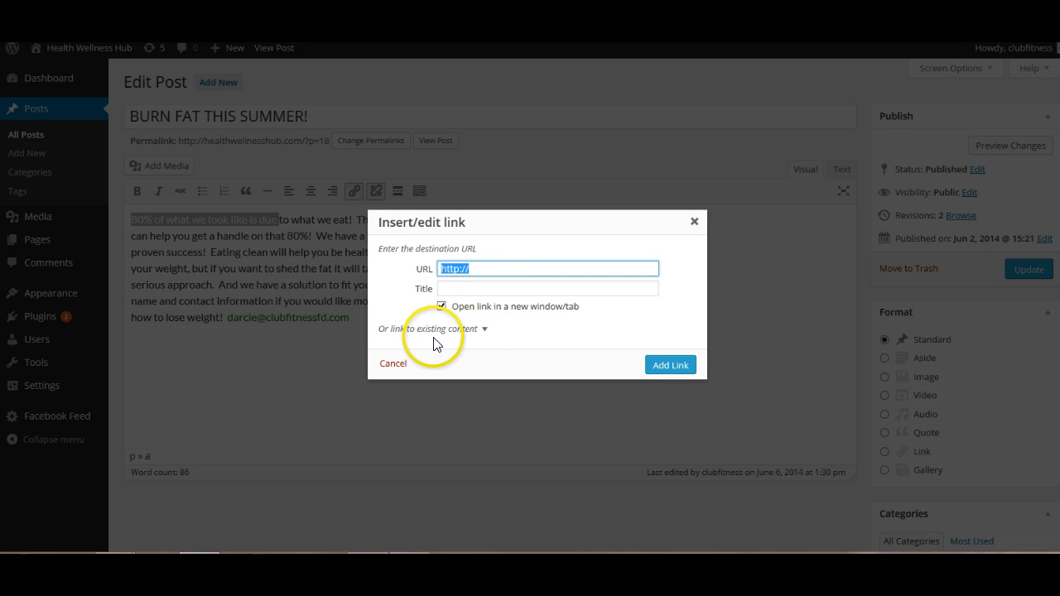
click(441, 306)
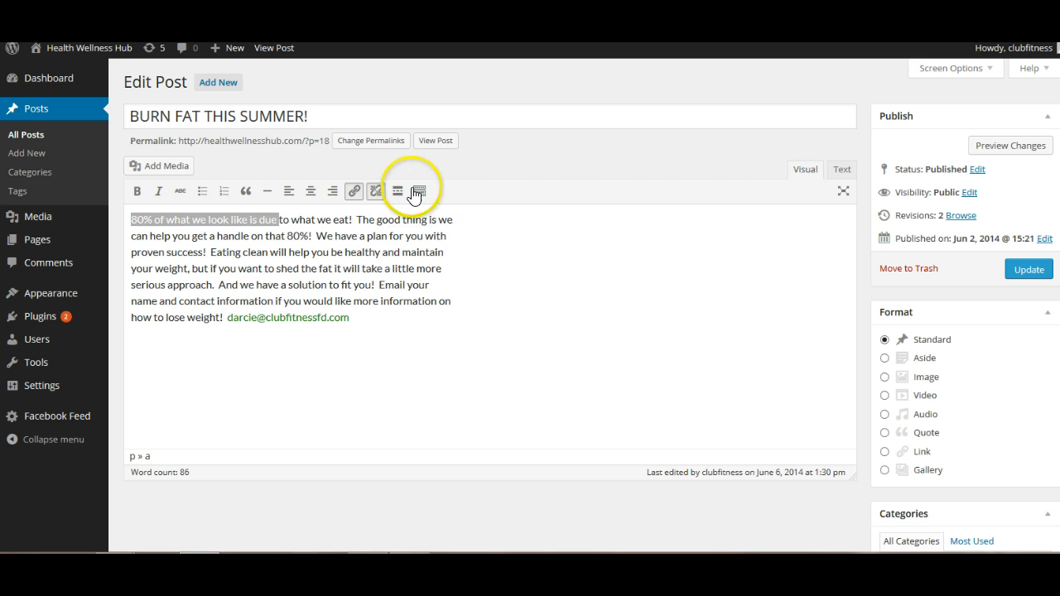
click(418, 191)
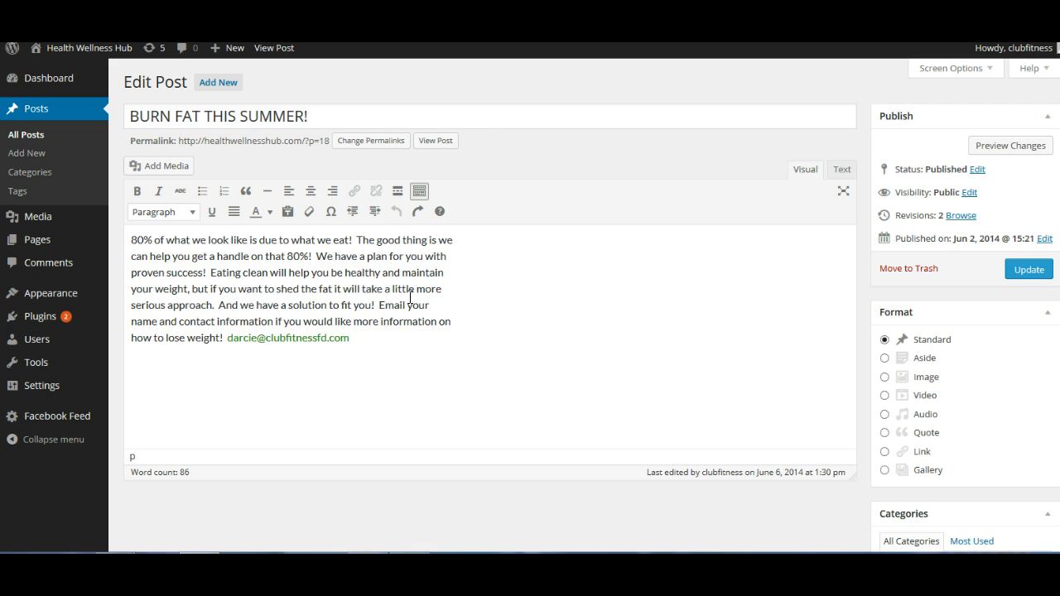
mouse_move(425, 112)
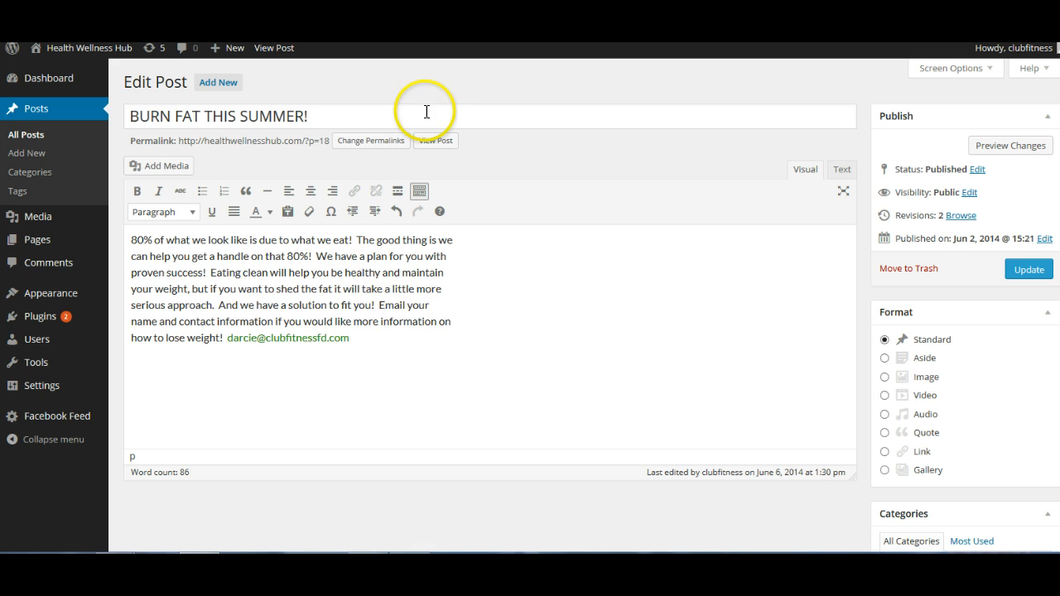
- Open Add Media to browse the five images in the Media Library
click(158, 166)
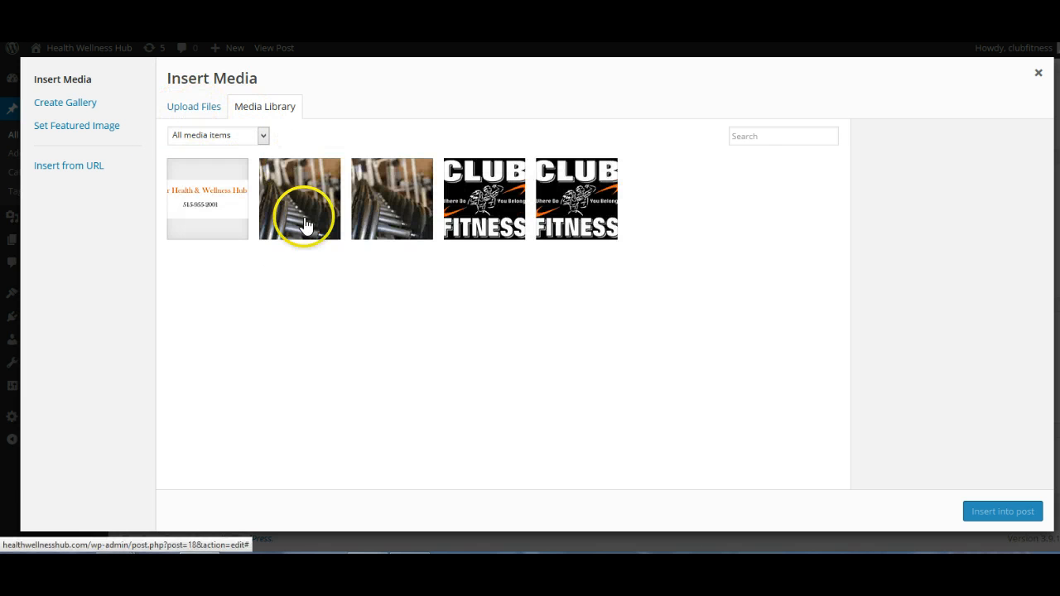
- Insert the dumbbell photo at Medium size, Alignment None, linked to Media File
click(300, 199)
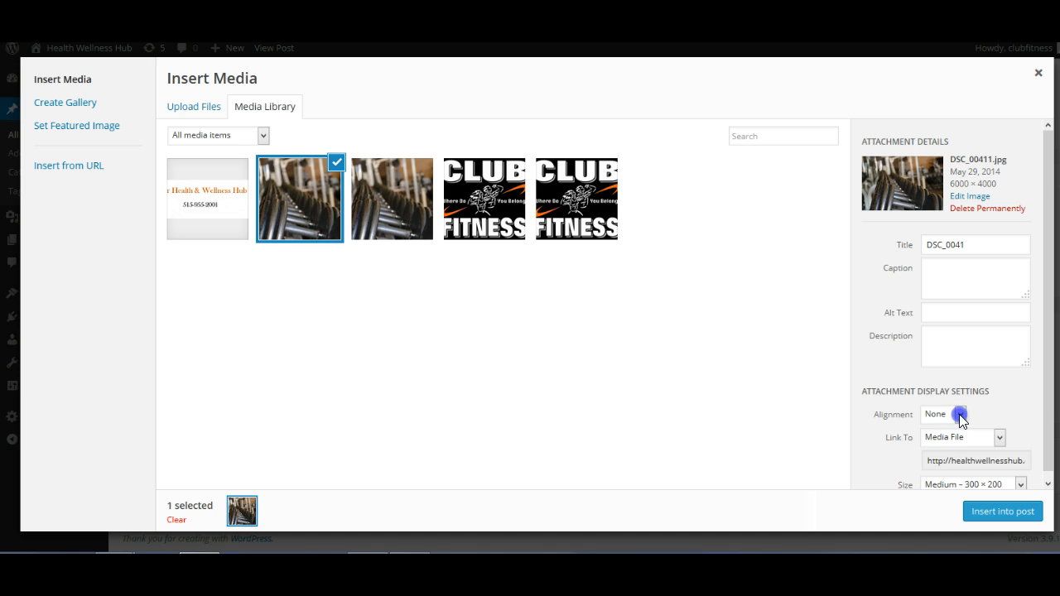
click(944, 414)
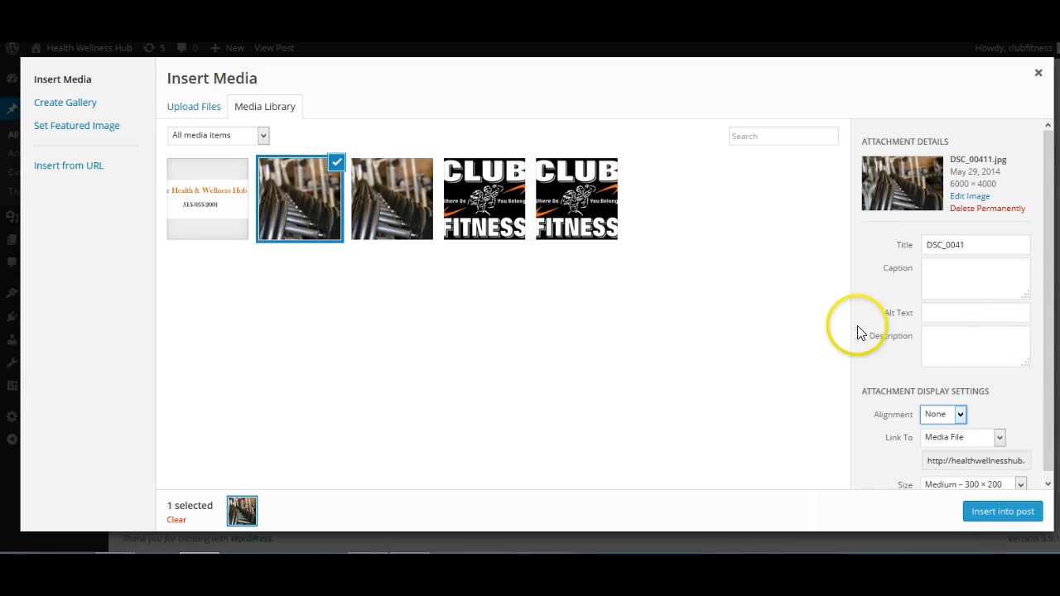
mouse_move(1055, 458)
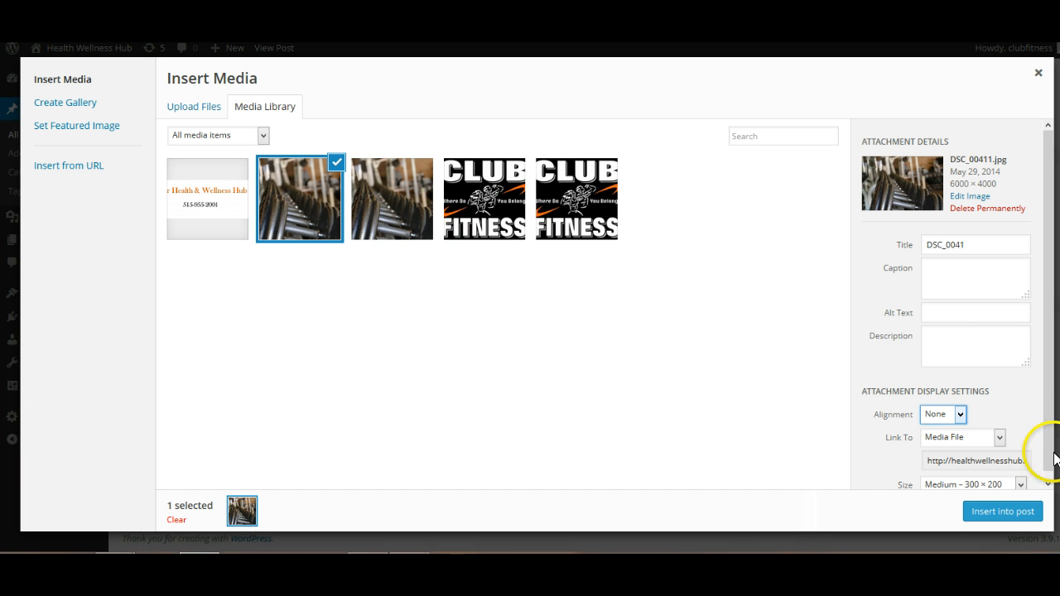
click(963, 437)
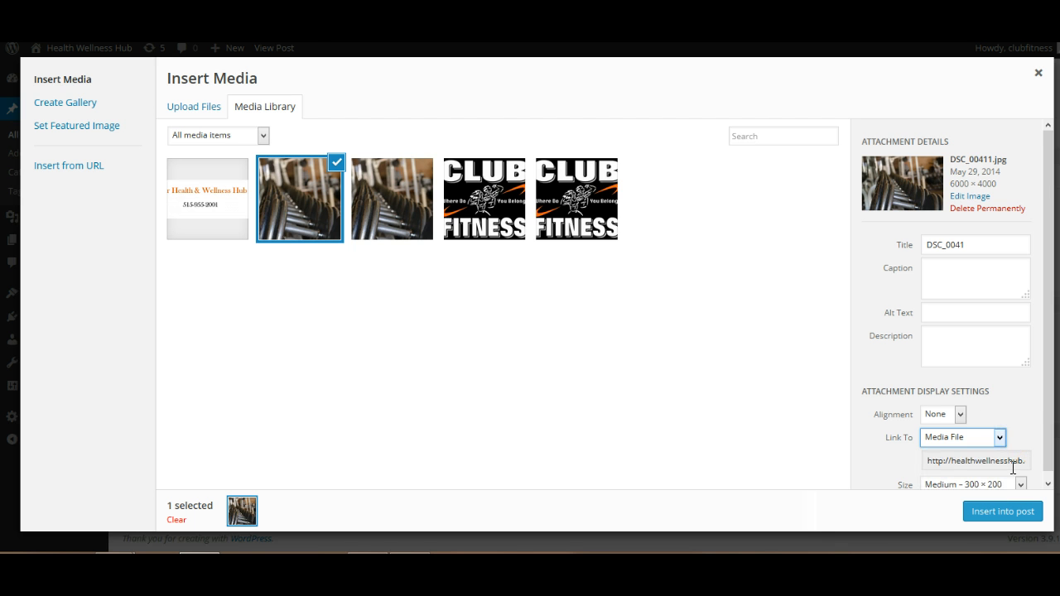
click(975, 460)
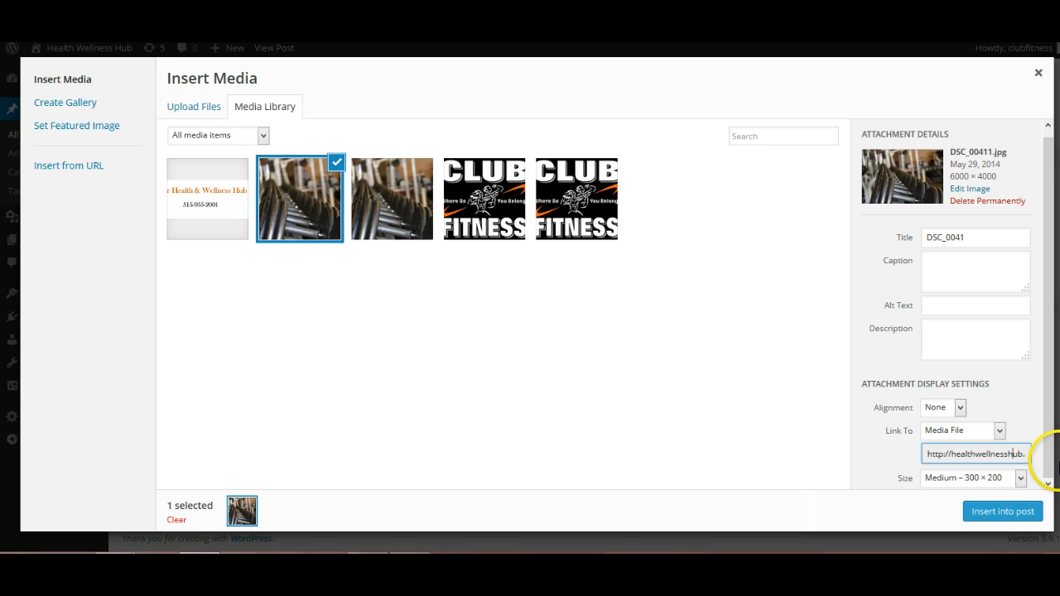
click(1018, 478)
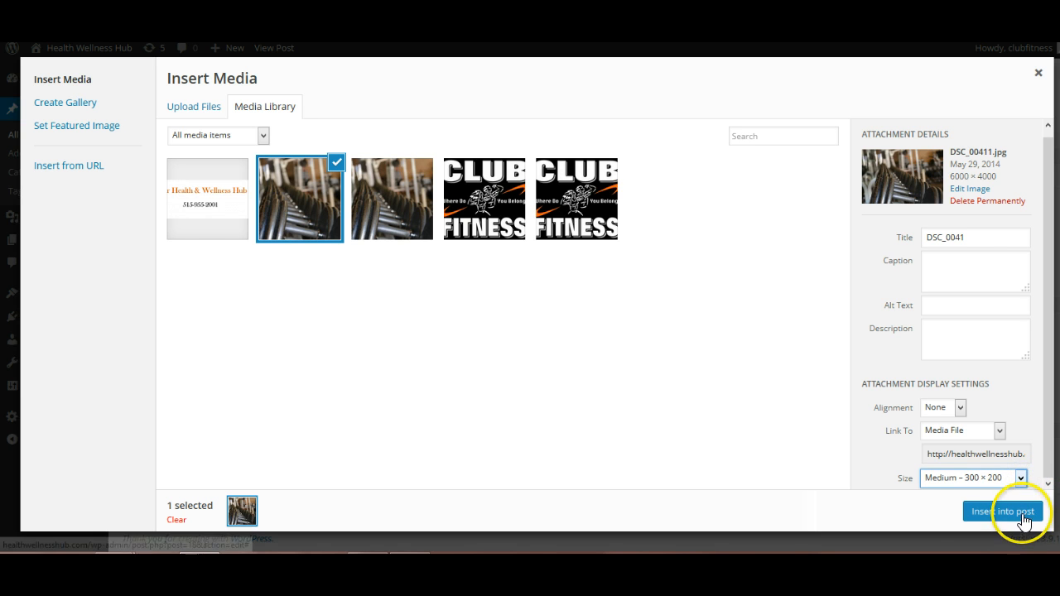
click(1003, 511)
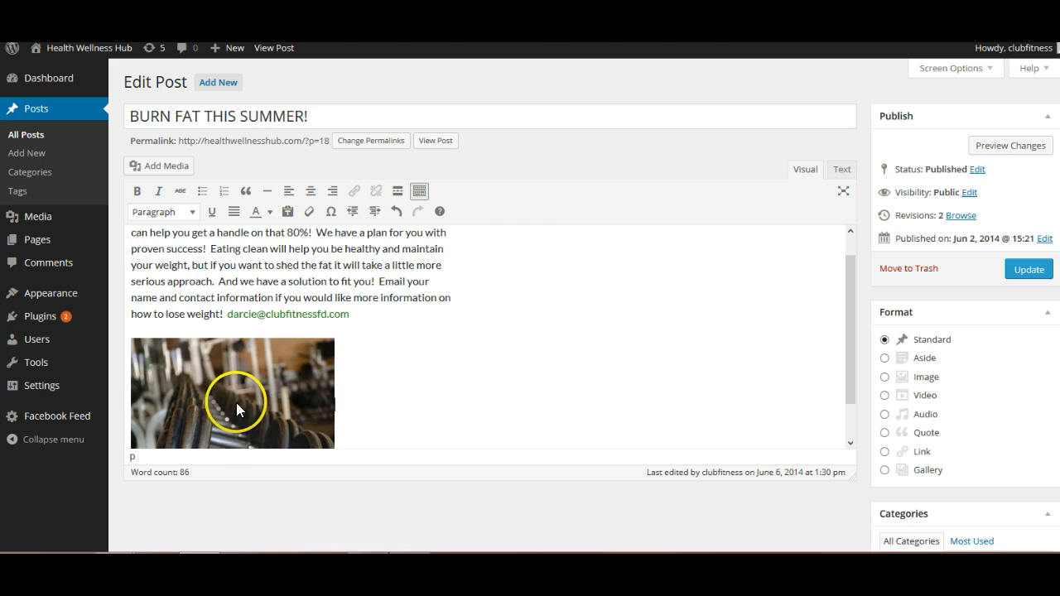
- Open Image Details for the dumbbell photo and select its Link To URL text
click(249, 393)
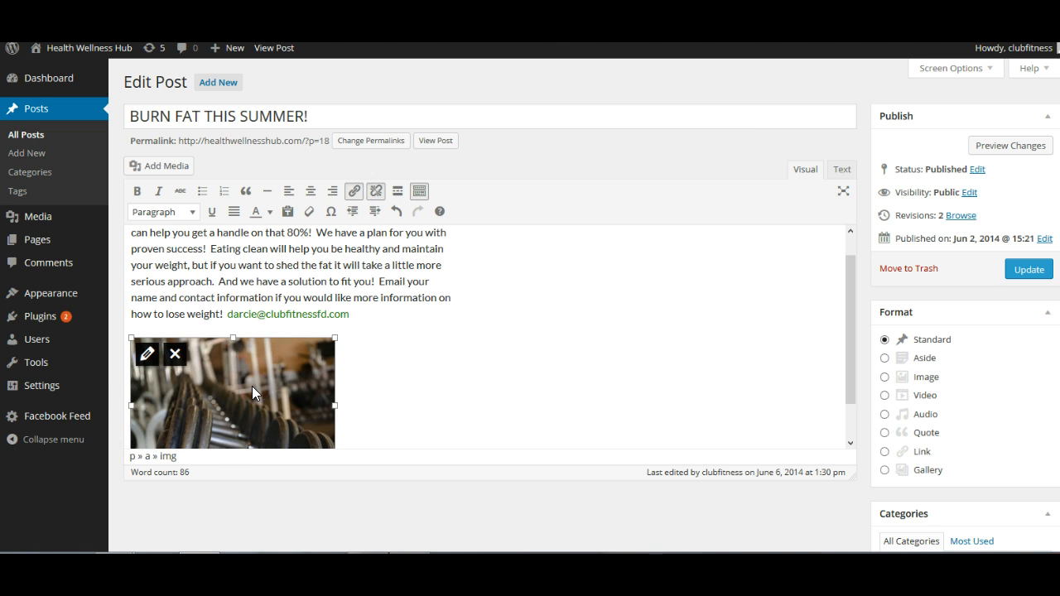
click(147, 353)
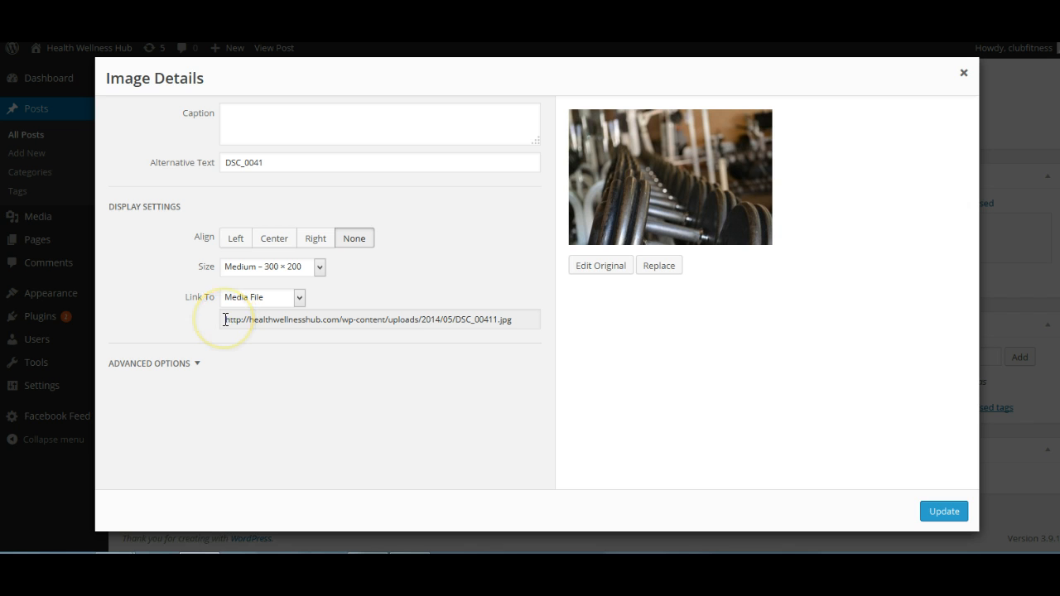
click(378, 319)
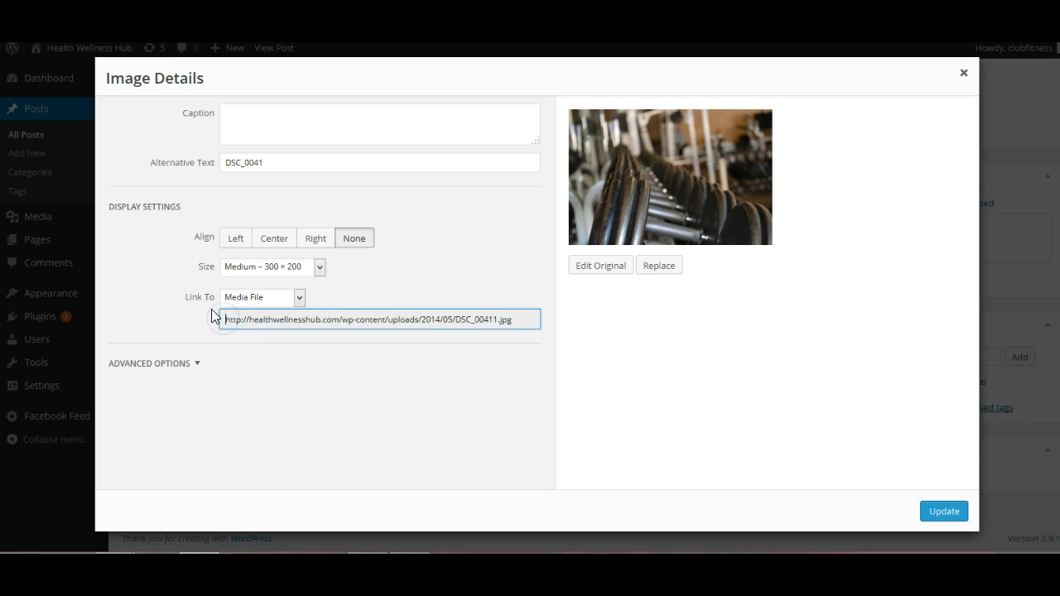
drag(223, 319, 377, 329)
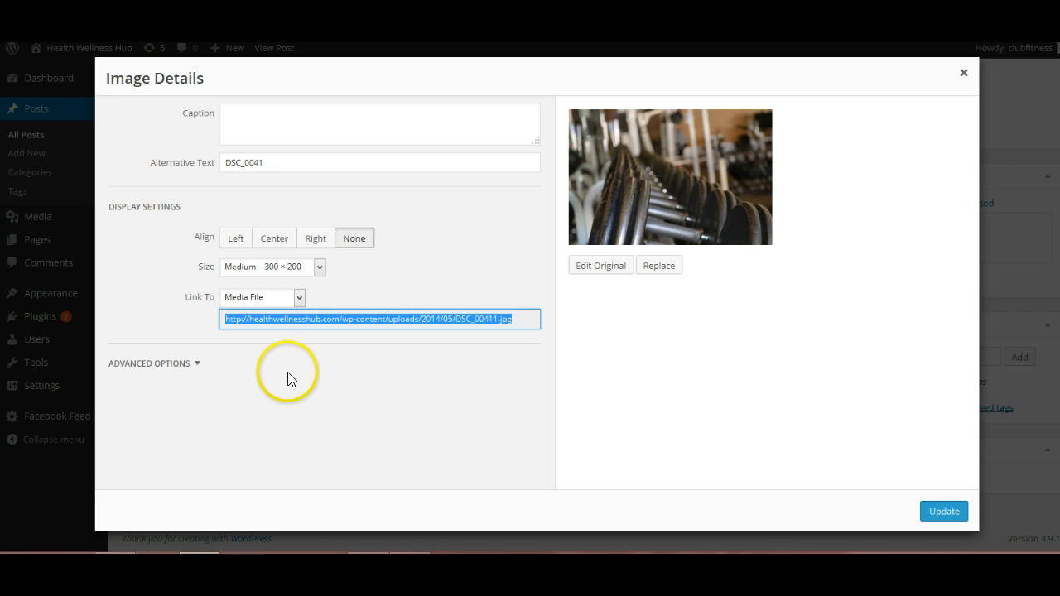
mouse_move(298, 378)
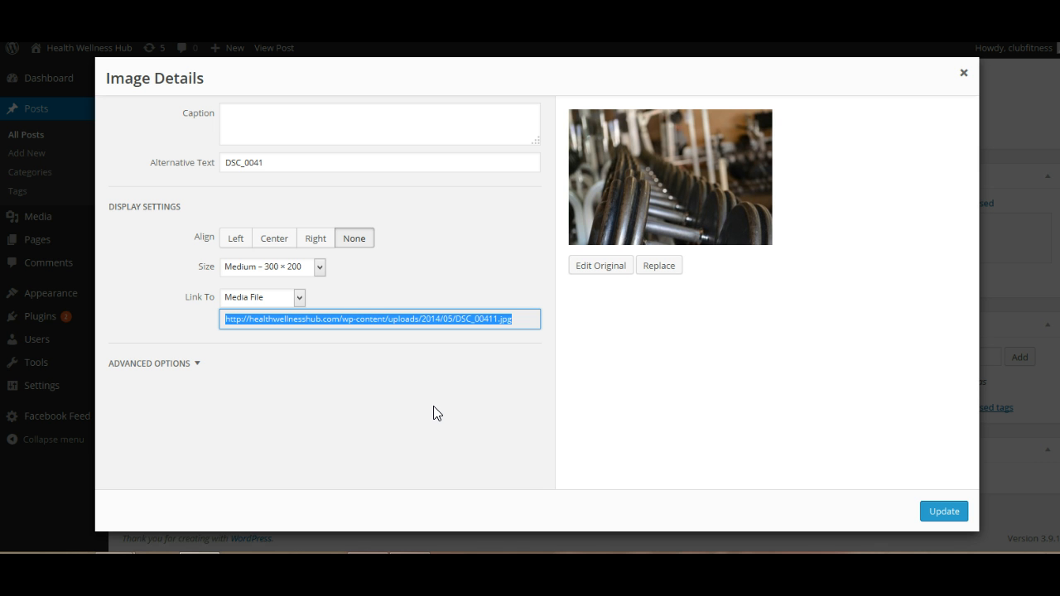
mouse_move(441, 408)
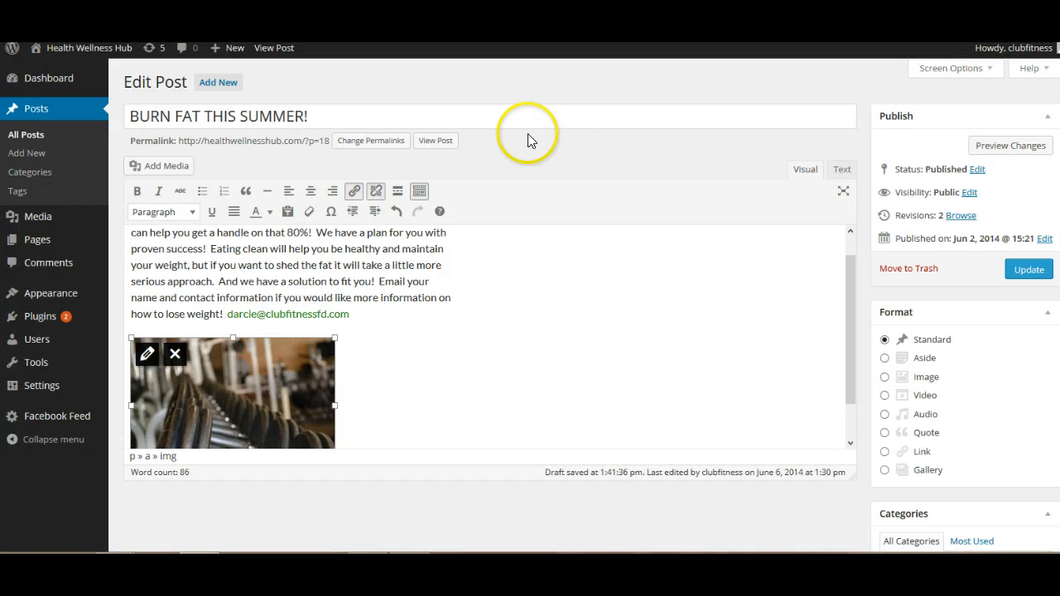
mouse_move(354, 191)
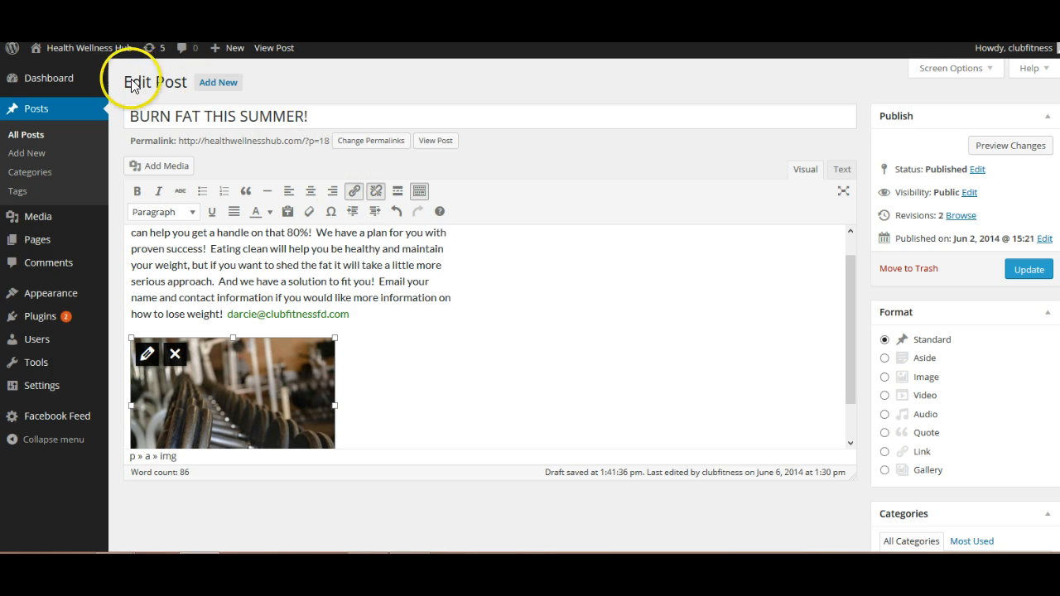
mouse_move(58, 239)
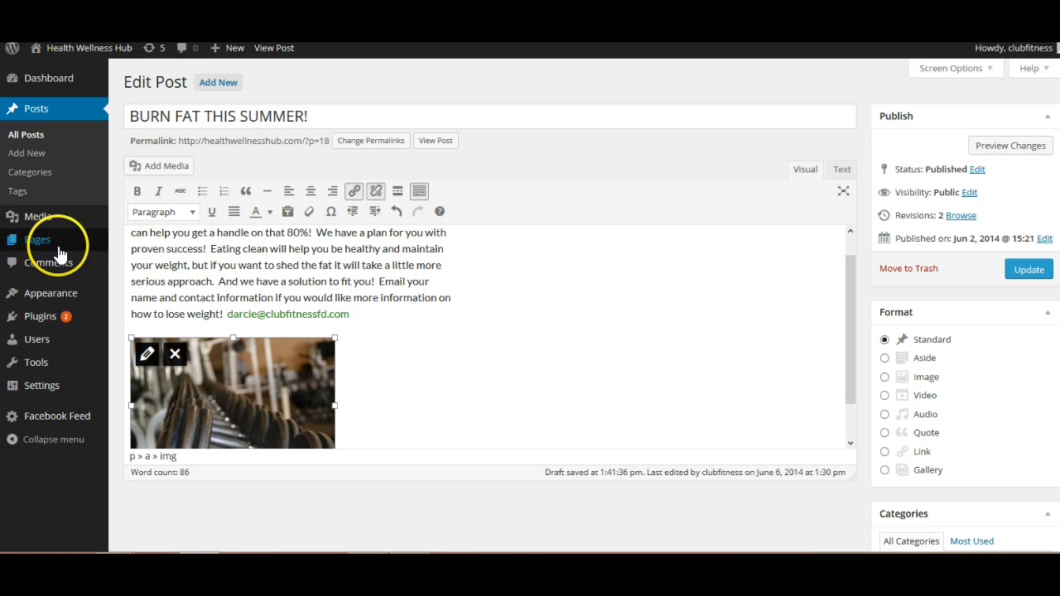
mouse_move(37, 109)
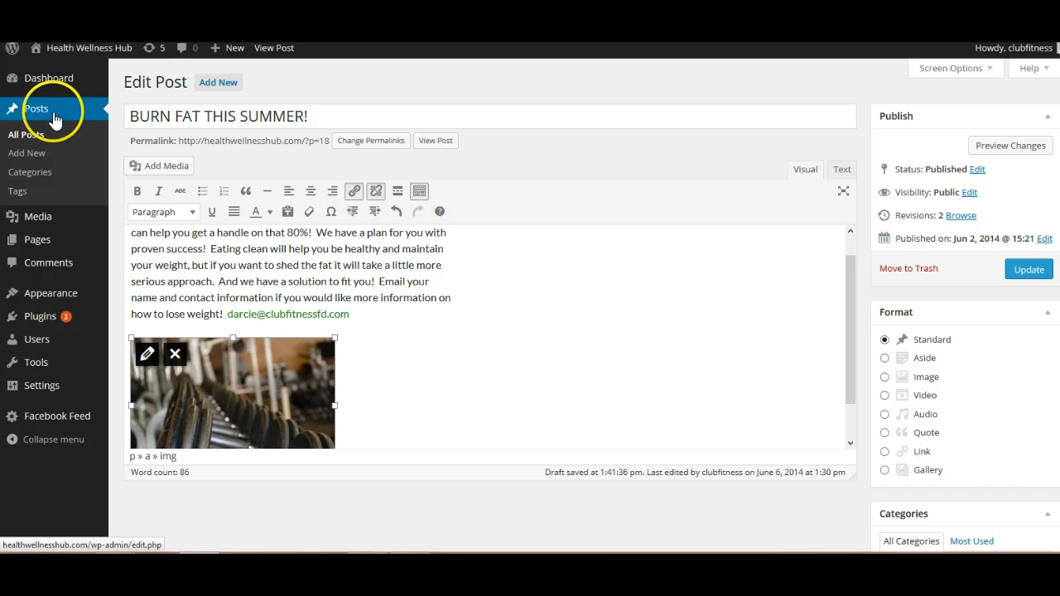
mouse_move(447, 357)
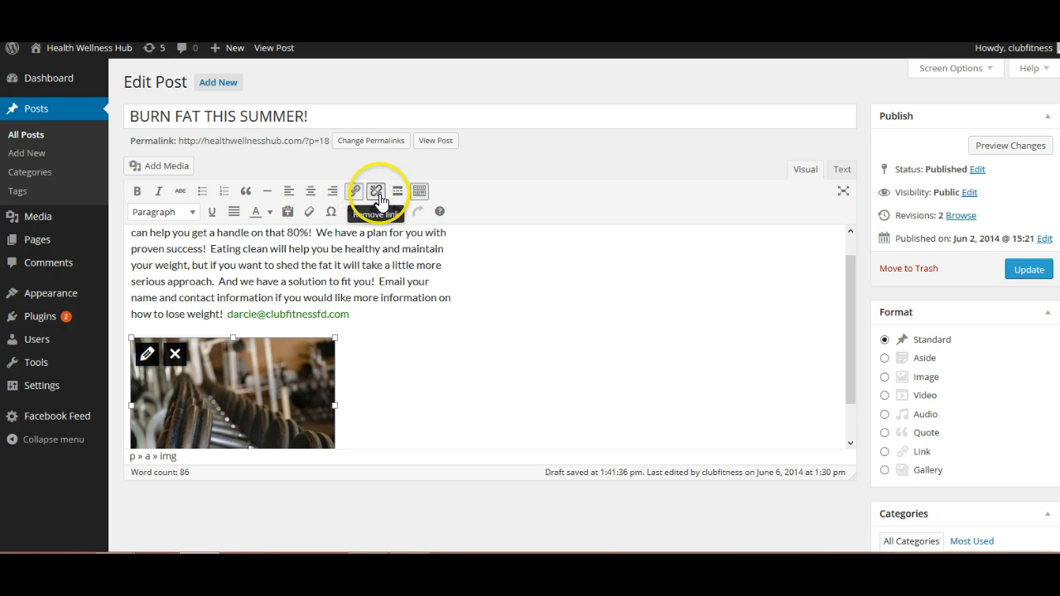
mouse_move(354, 191)
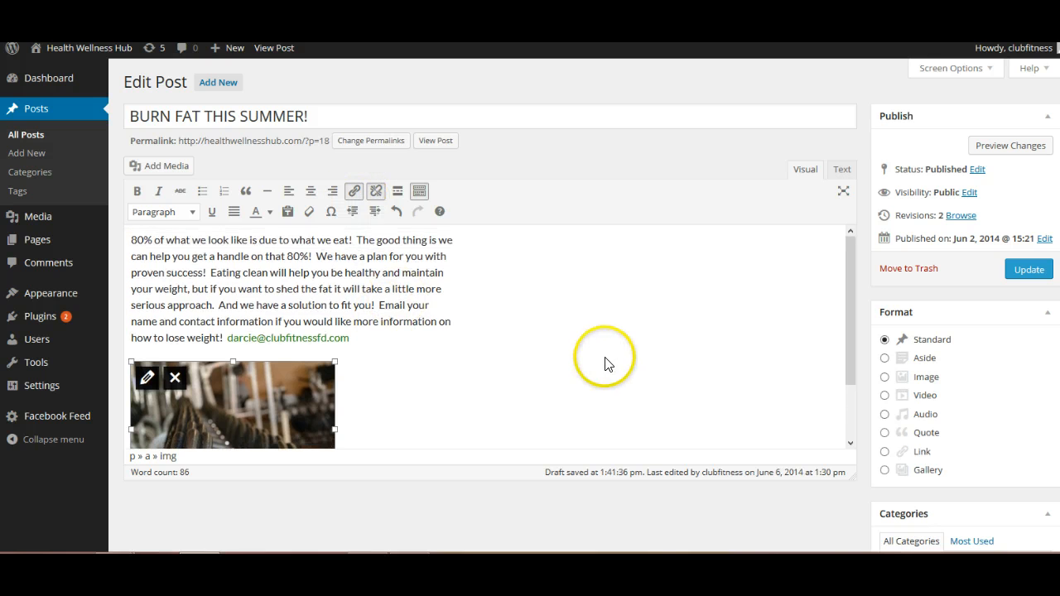
mouse_move(658, 352)
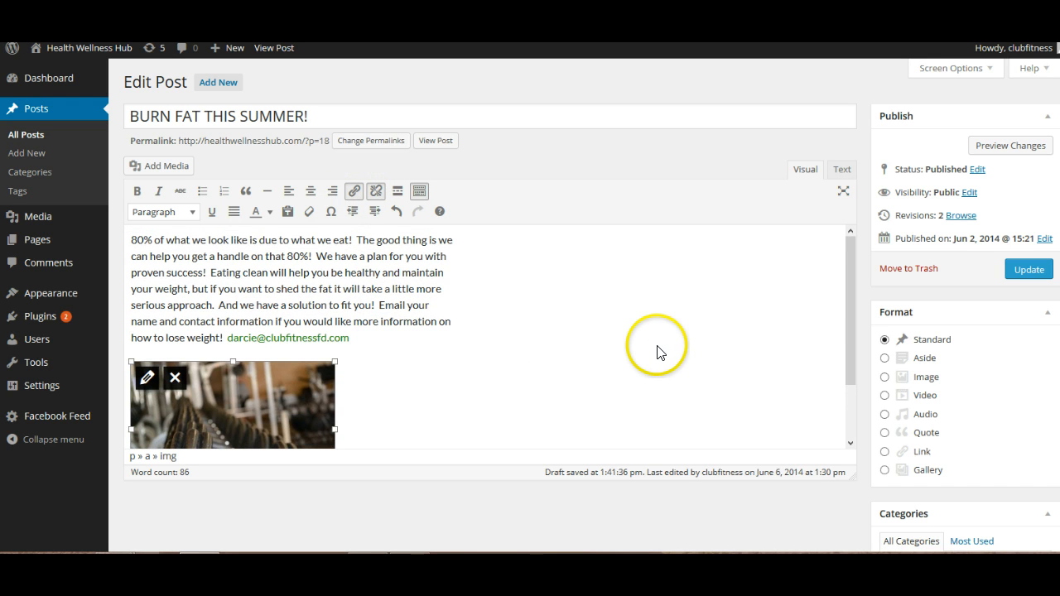
mouse_move(621, 347)
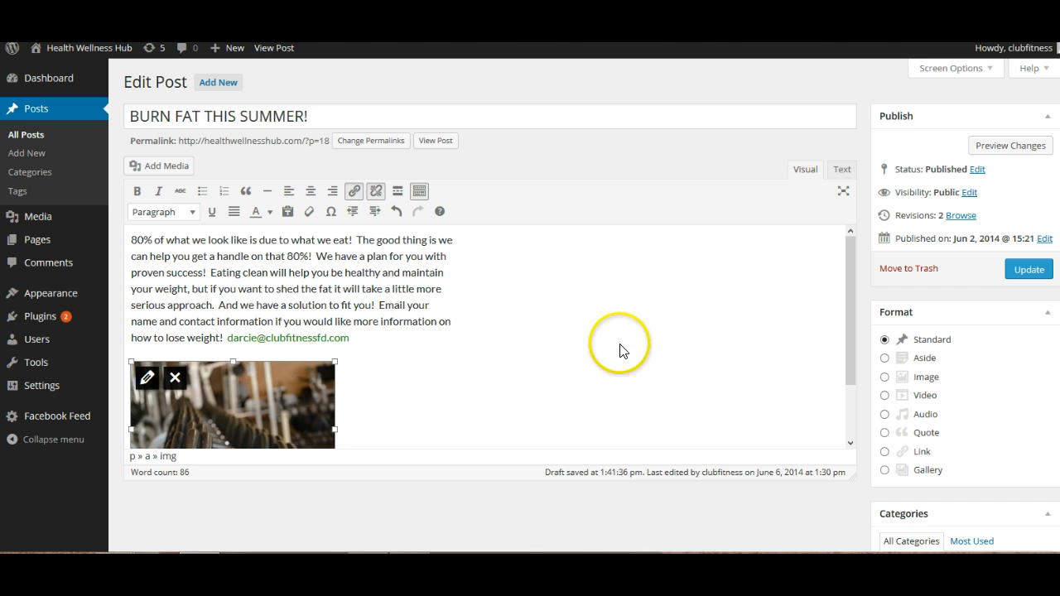
mouse_move(462, 275)
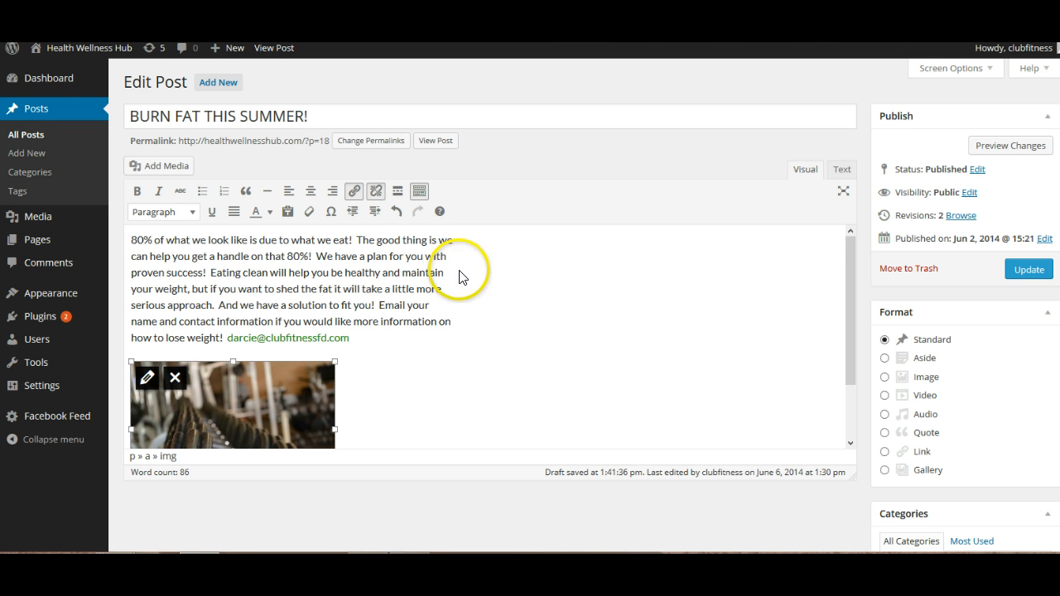